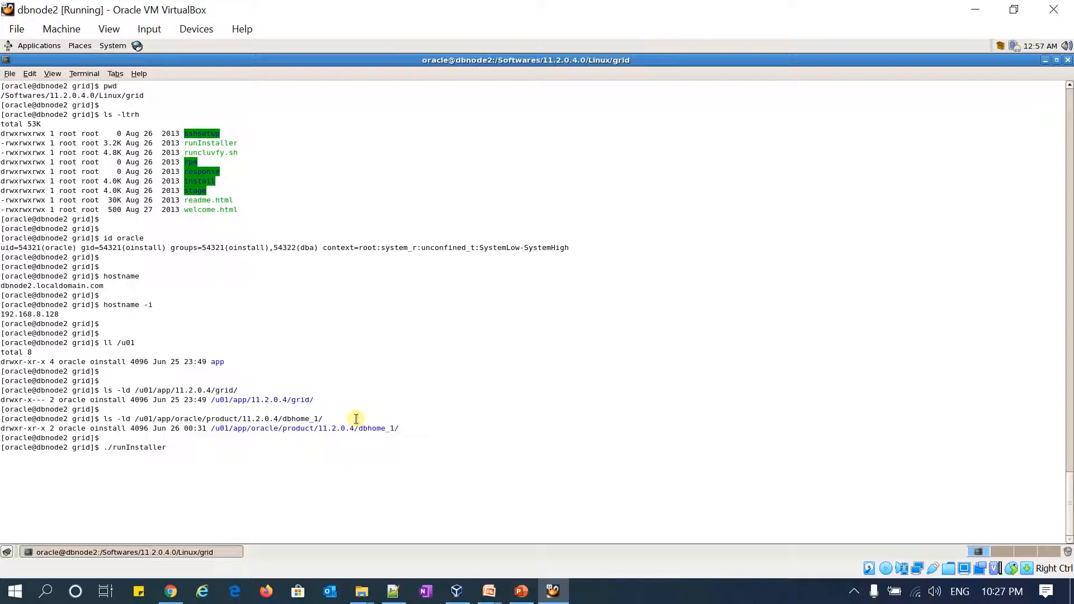
- Run ./runInstaller from /Softwares/11.2.0.4.0/Linux/grid to start the Grid Infrastructure installer
{"action": "key", "text": "Return"}
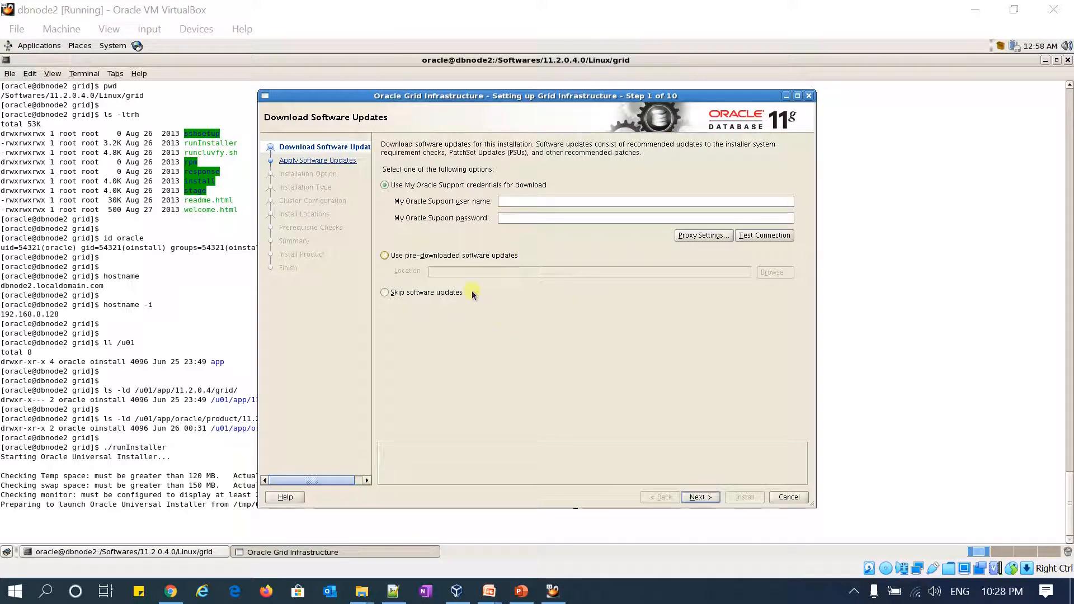
- Skip software updates, choose Standalone Server configuration, and keep English as the product language
{"action": "left_click", "coordinate": [385, 292]}
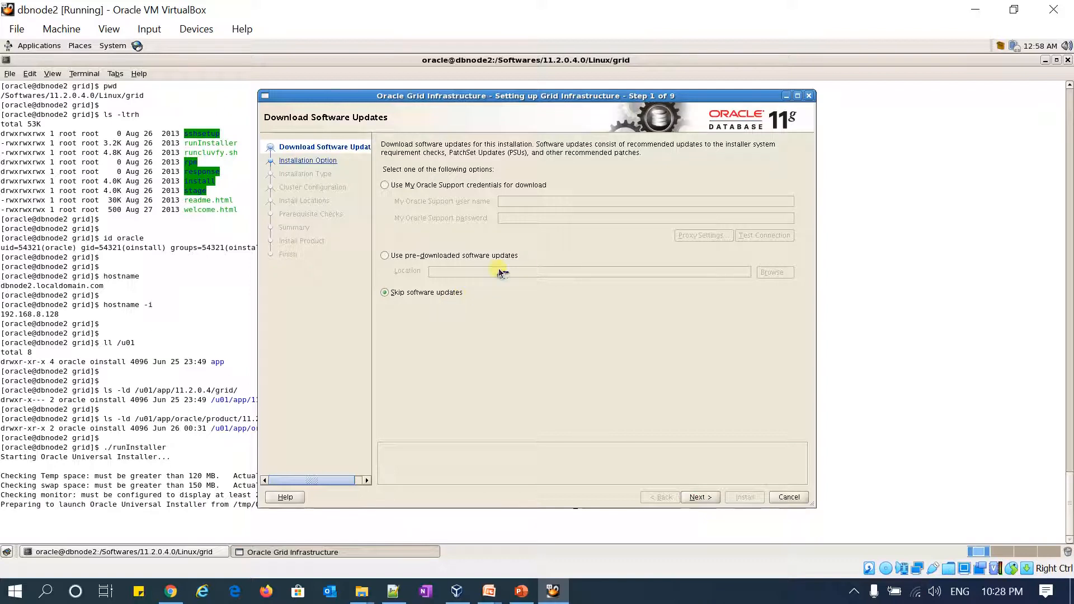
{"action": "left_click", "coordinate": [699, 496]}
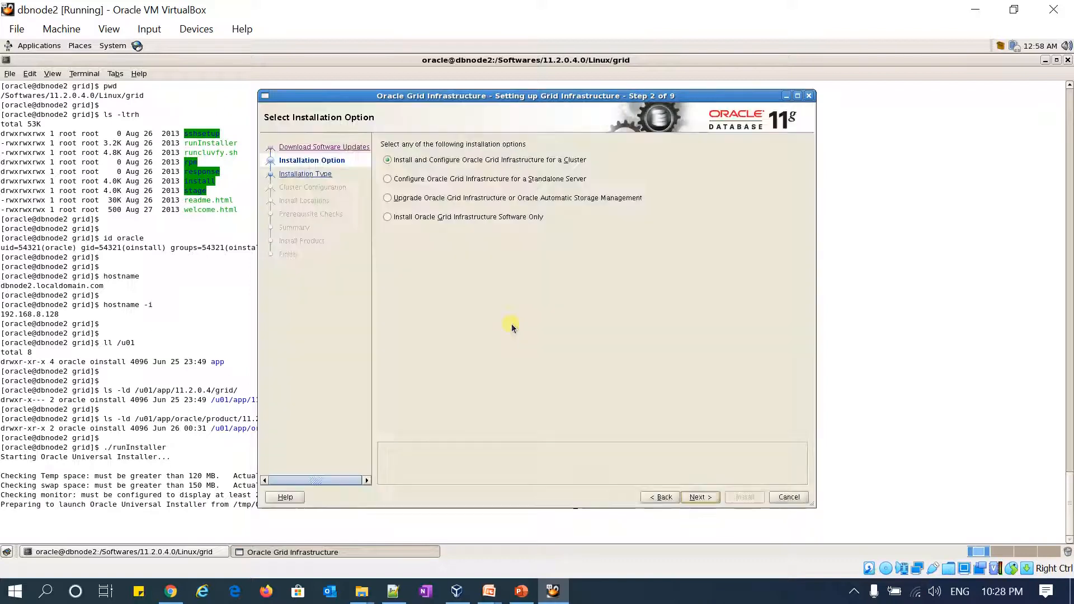
{"action": "left_click", "coordinate": [388, 179]}
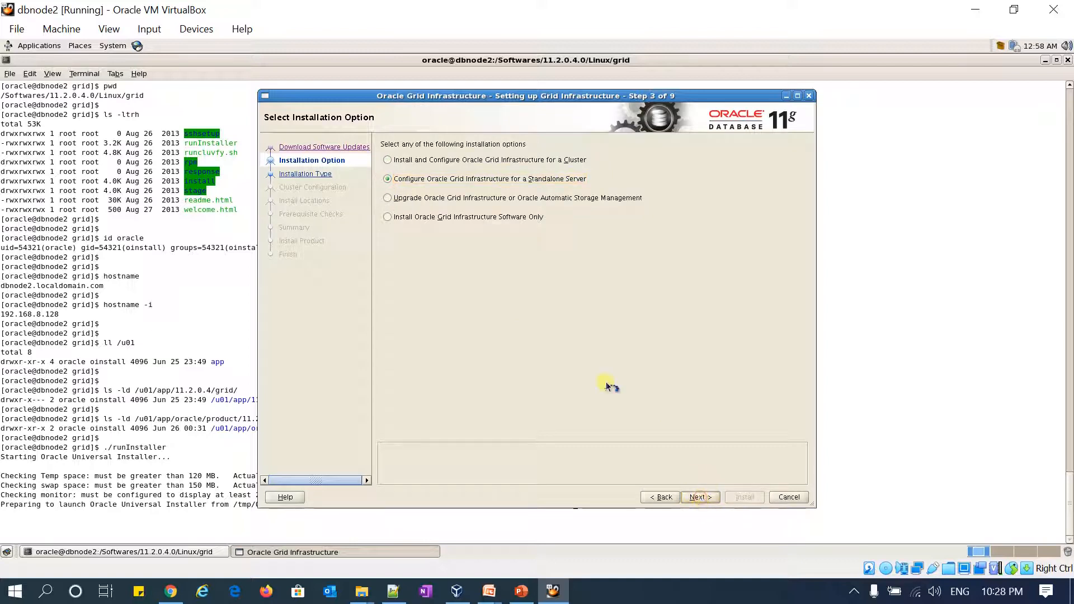
{"action": "left_click", "coordinate": [700, 496]}
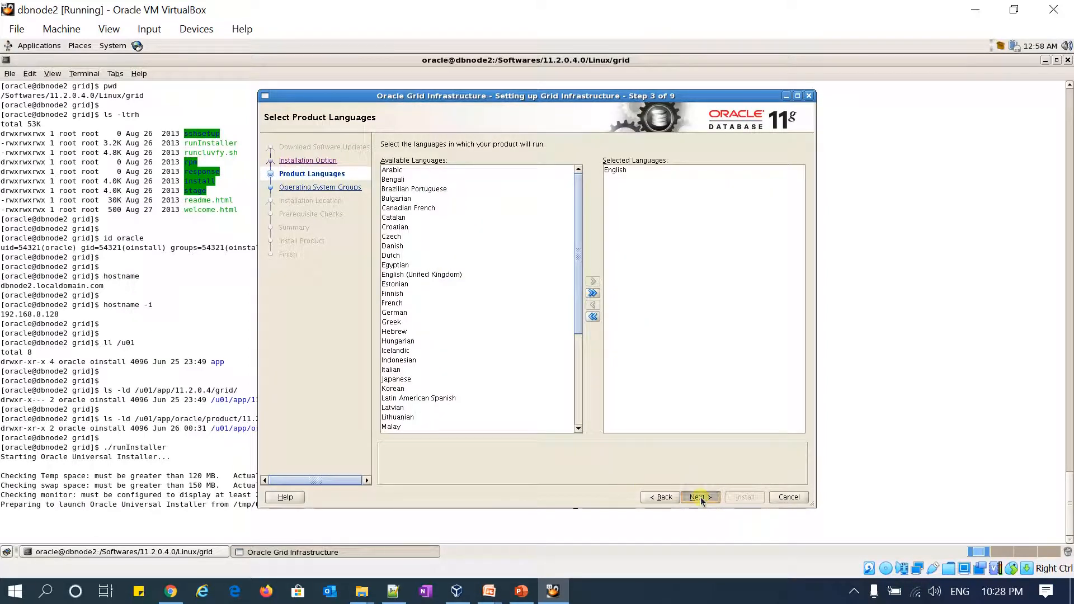
{"action": "left_click", "coordinate": [698, 497]}
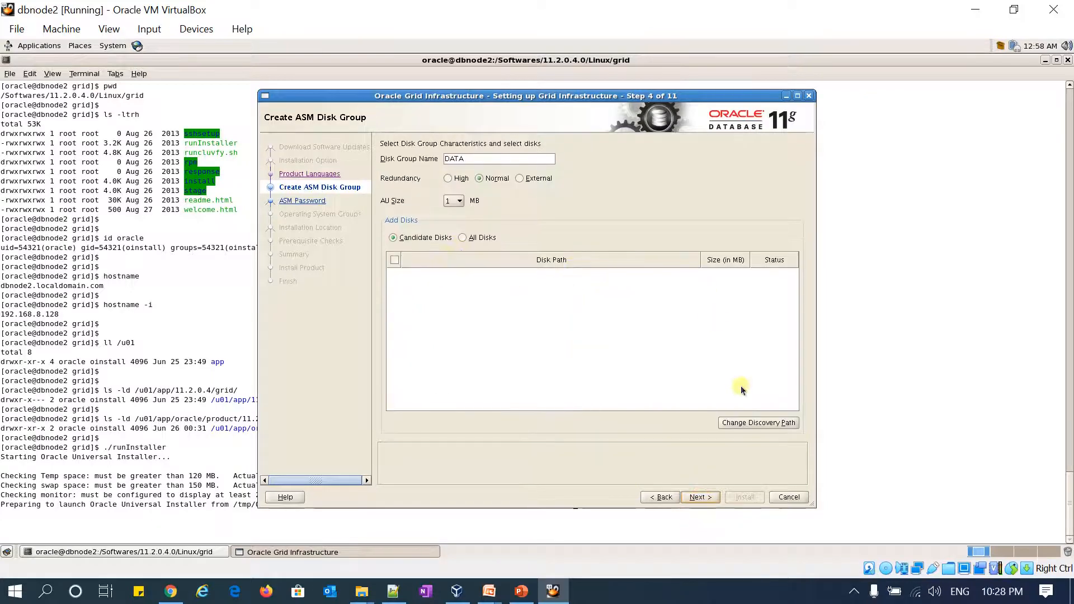
- Change the ASM disk discovery path to /dev/oracleasm/disks/* to list the disks
{"action": "left_click", "coordinate": [757, 423]}
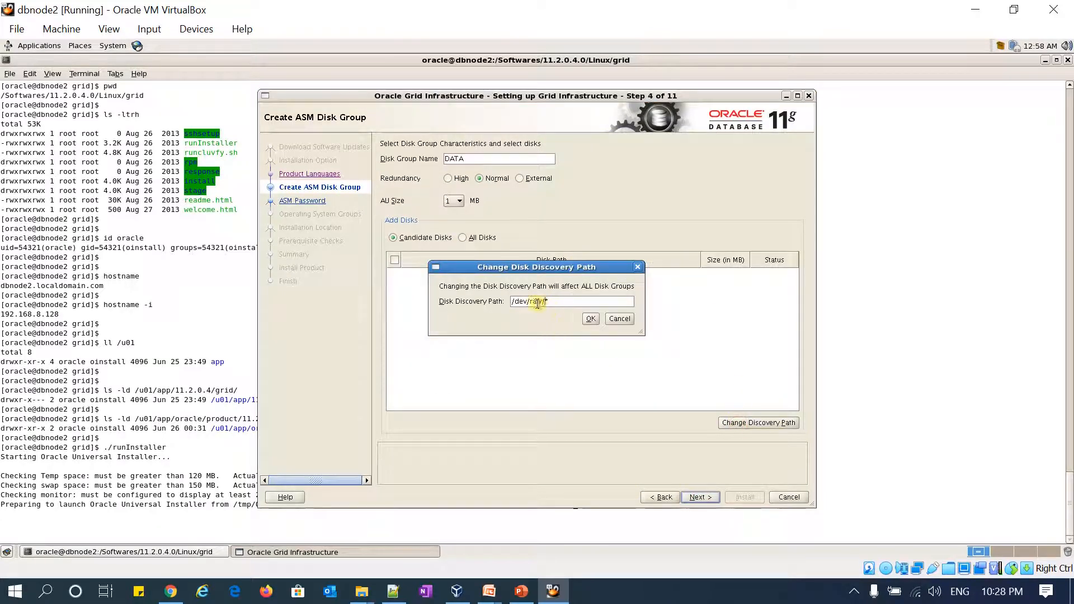
{"action": "type", "text": "/dev/o"}
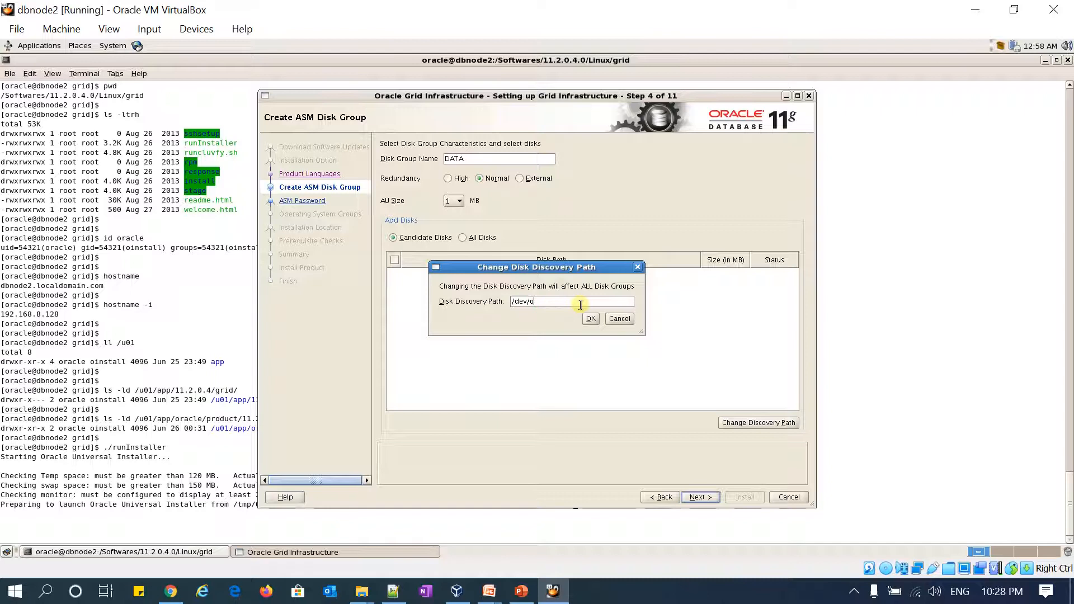
{"action": "type", "text": "racleas"}
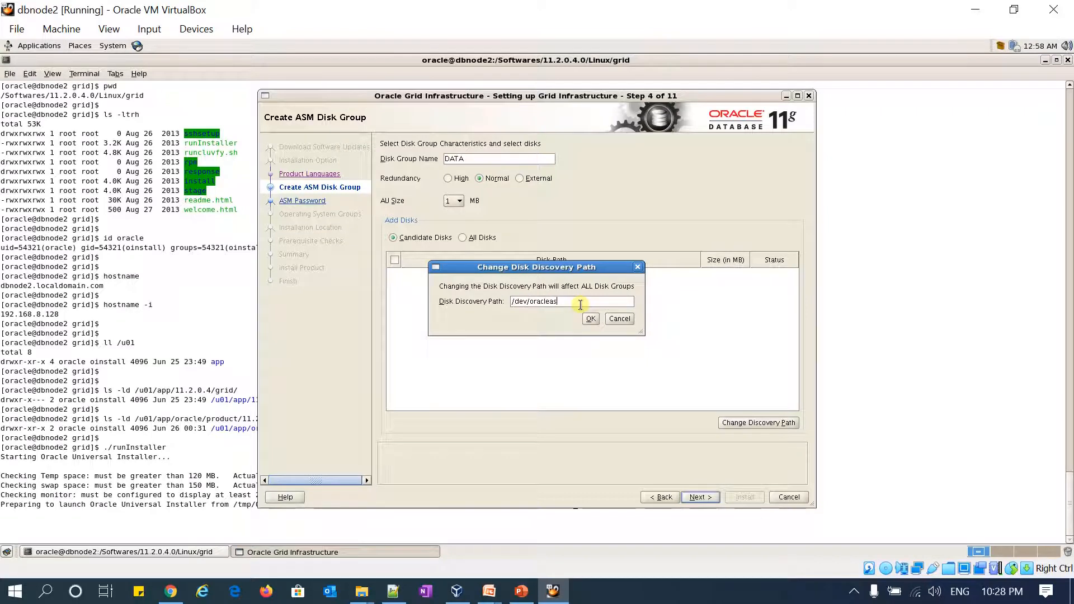
{"action": "type", "text": "m/disks/*"}
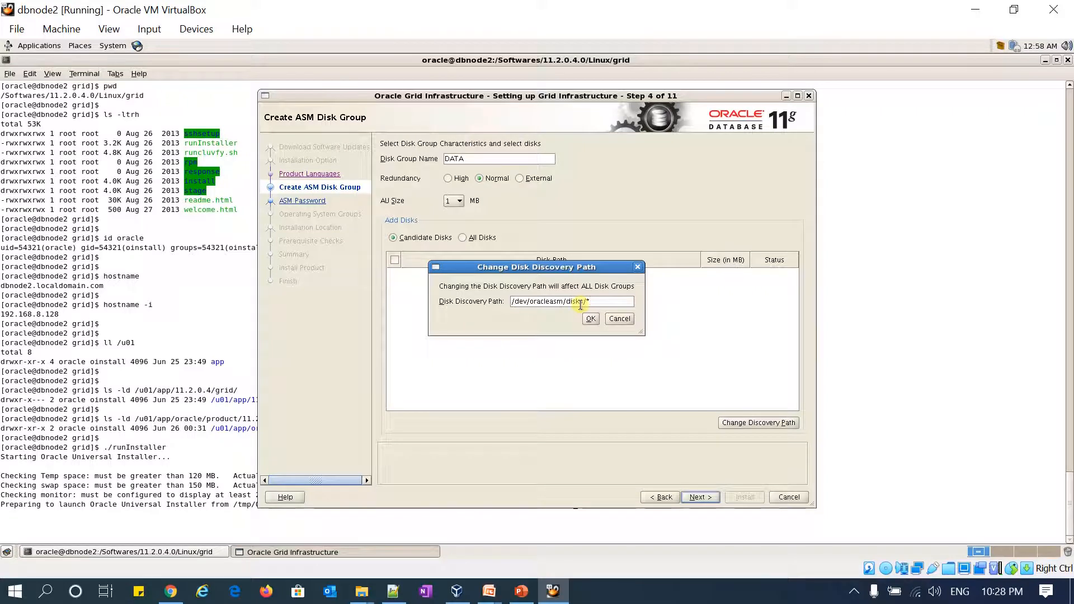
{"action": "left_click", "coordinate": [589, 318]}
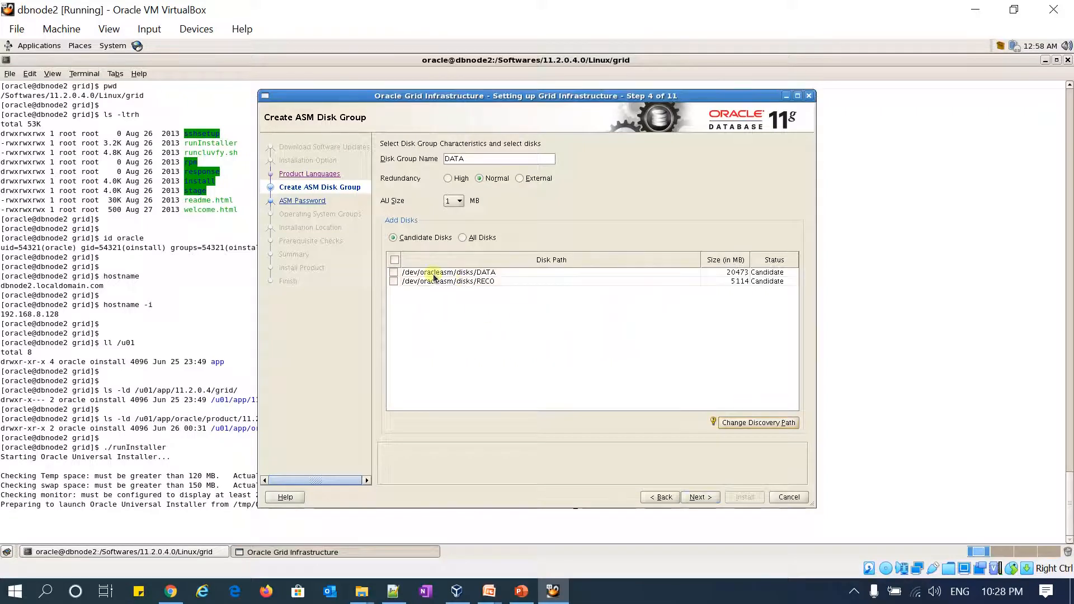
- Select the DATA disk with External redundancy for the DATA disk group and continue
{"action": "left_click", "coordinate": [394, 272]}
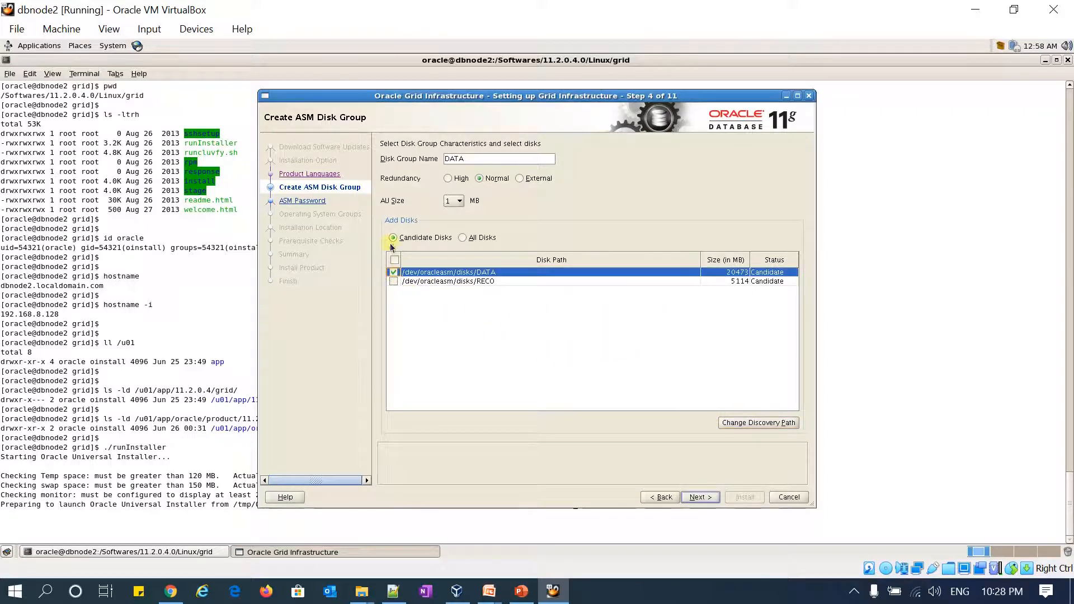
{"action": "mouse_move", "coordinate": [598, 363]}
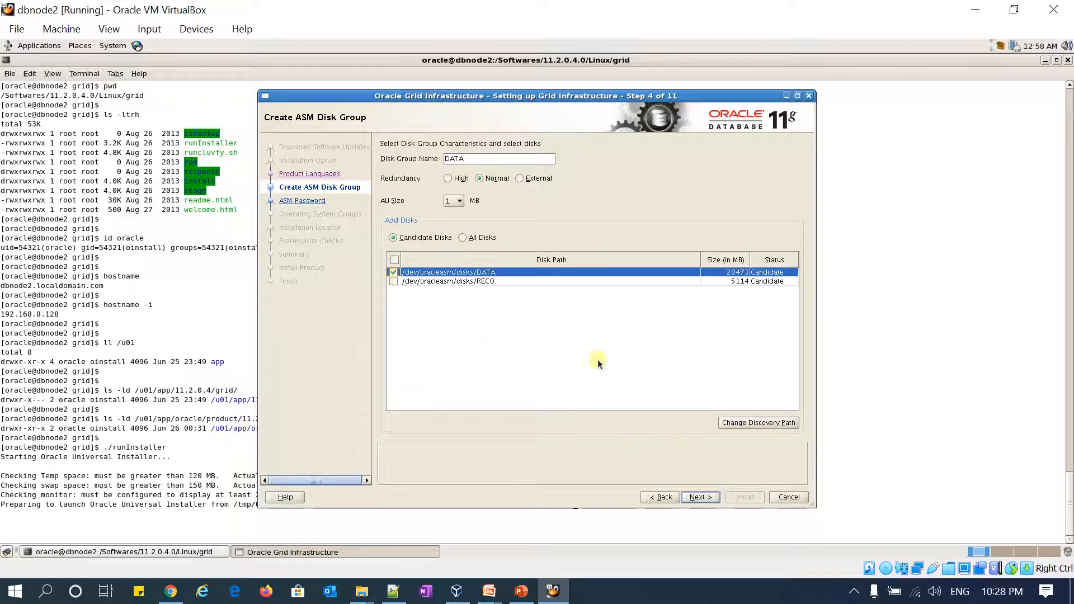
{"action": "left_click", "coordinate": [527, 178]}
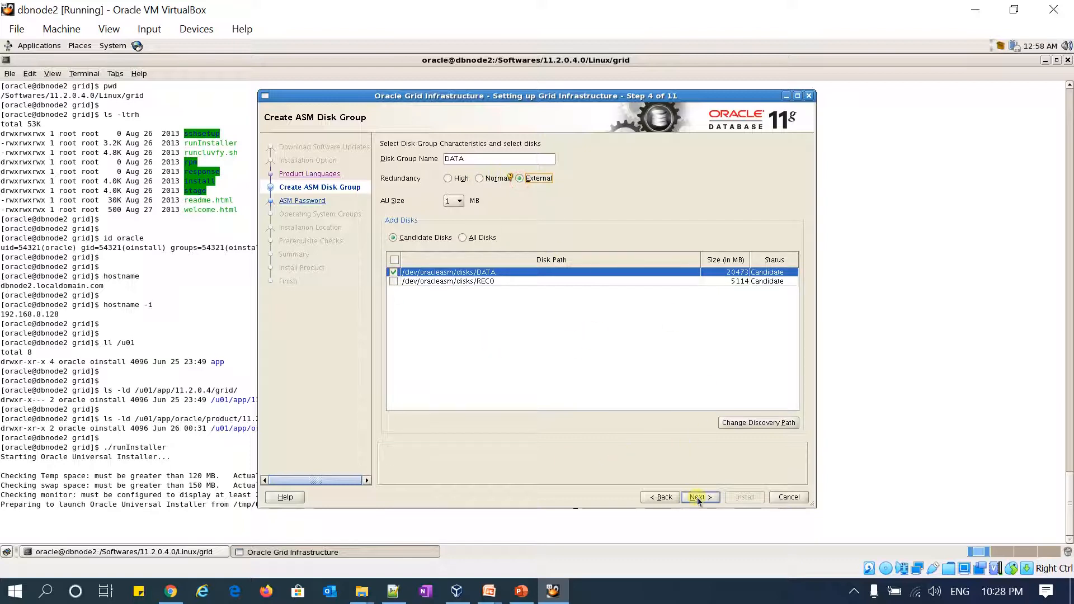
{"action": "left_click", "coordinate": [699, 496]}
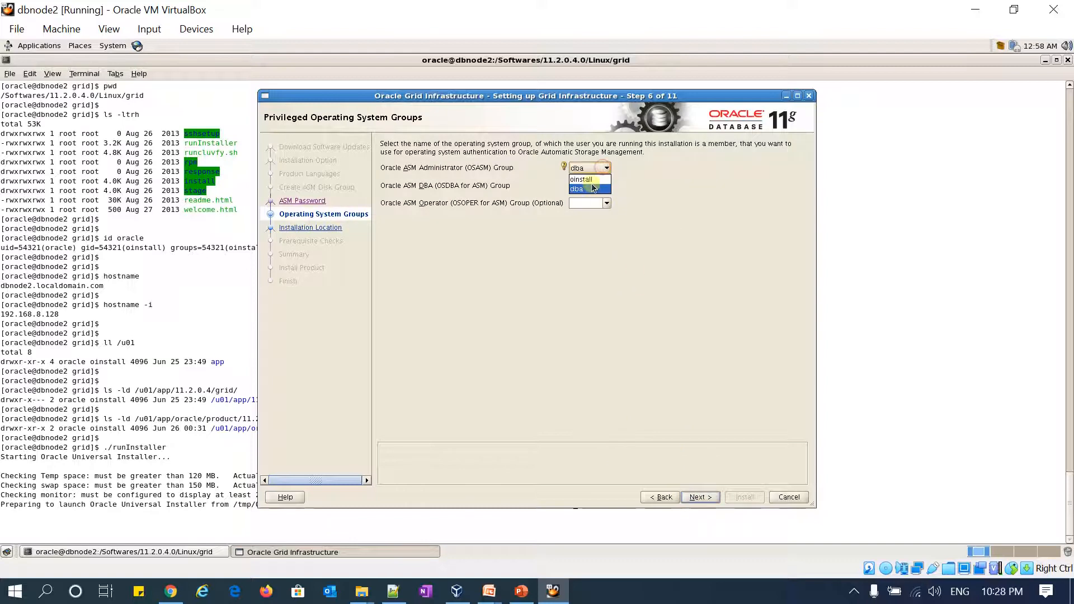
- Use oinstall for the OSASM, OSDBA and OSOPER groups and accept the shared-group warning
{"action": "left_click", "coordinate": [581, 180]}
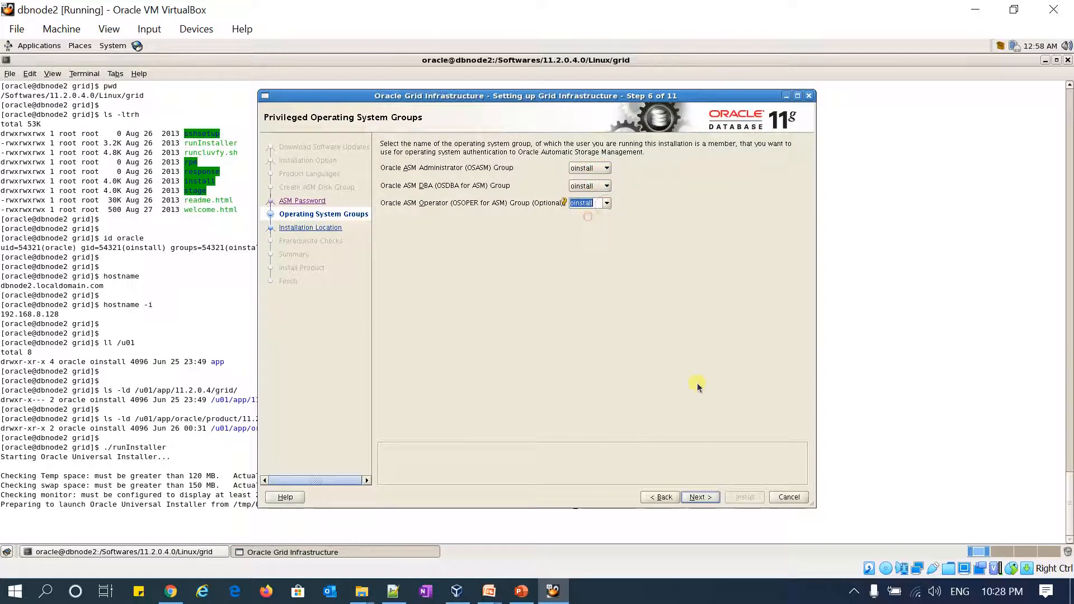
{"action": "left_click", "coordinate": [699, 497]}
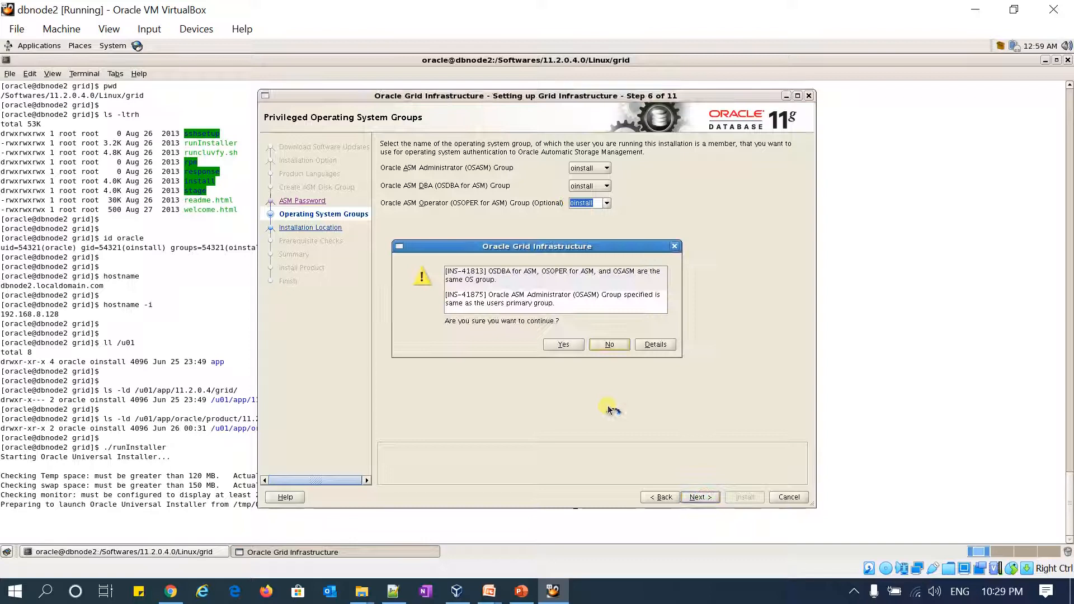
{"action": "left_click", "coordinate": [562, 343]}
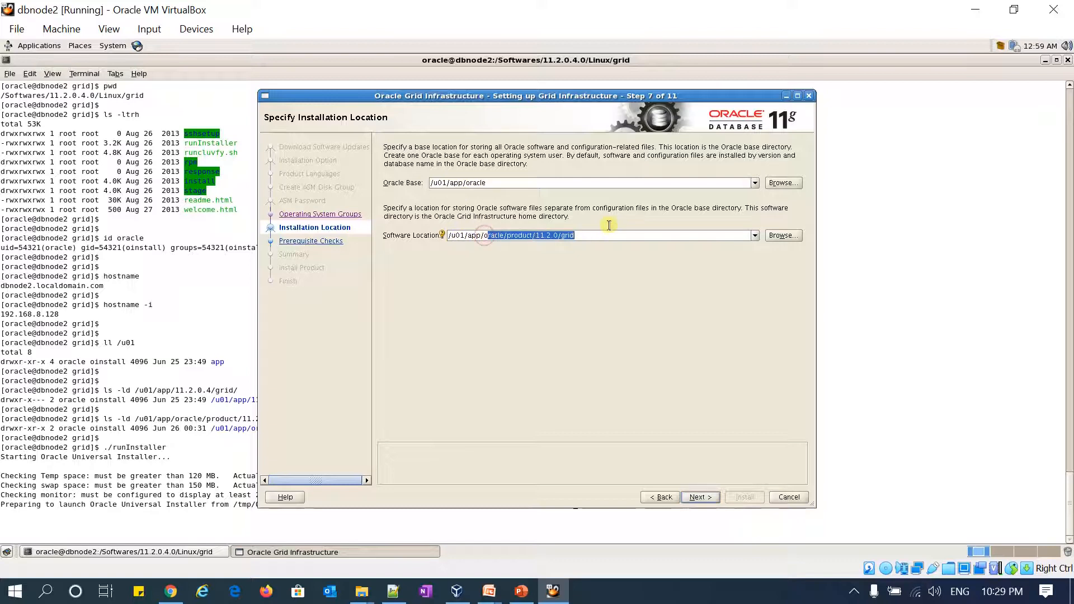
- Set the software location to /u01/app/11.2.0.4/grid and accept the outside-Oracle-base warning
{"action": "type", "text": "/u01/app/11/"}
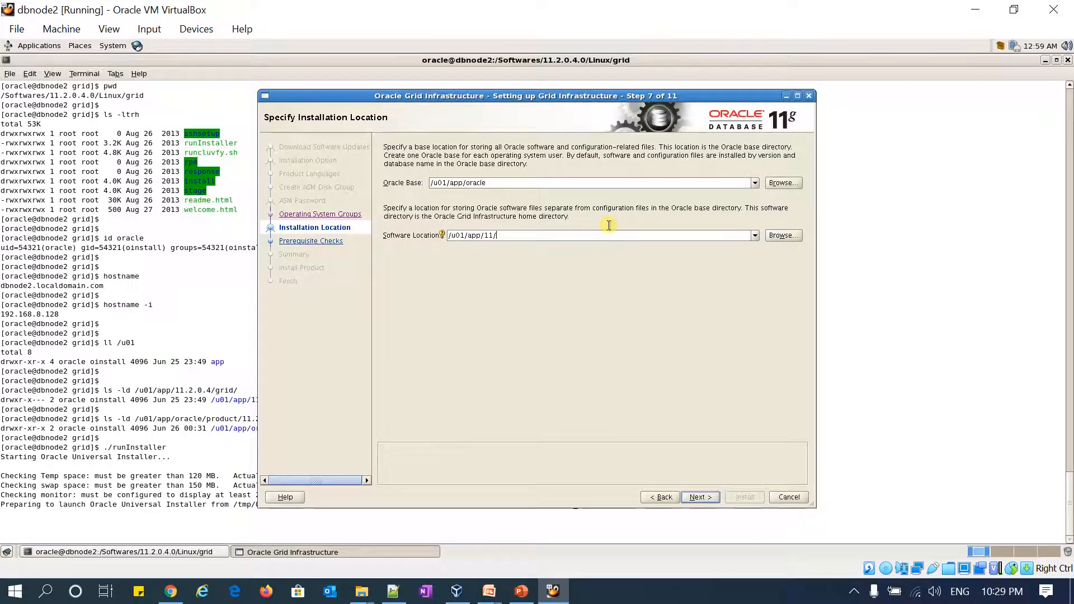
{"action": "type", "text": "11.2.0.4"}
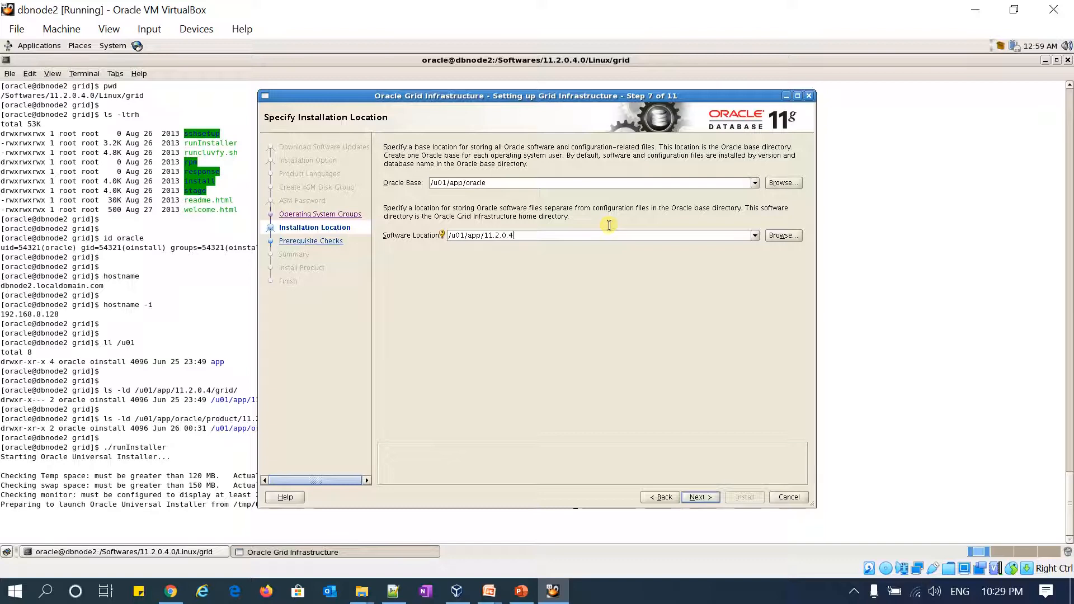
{"action": "type", "text": "/grid"}
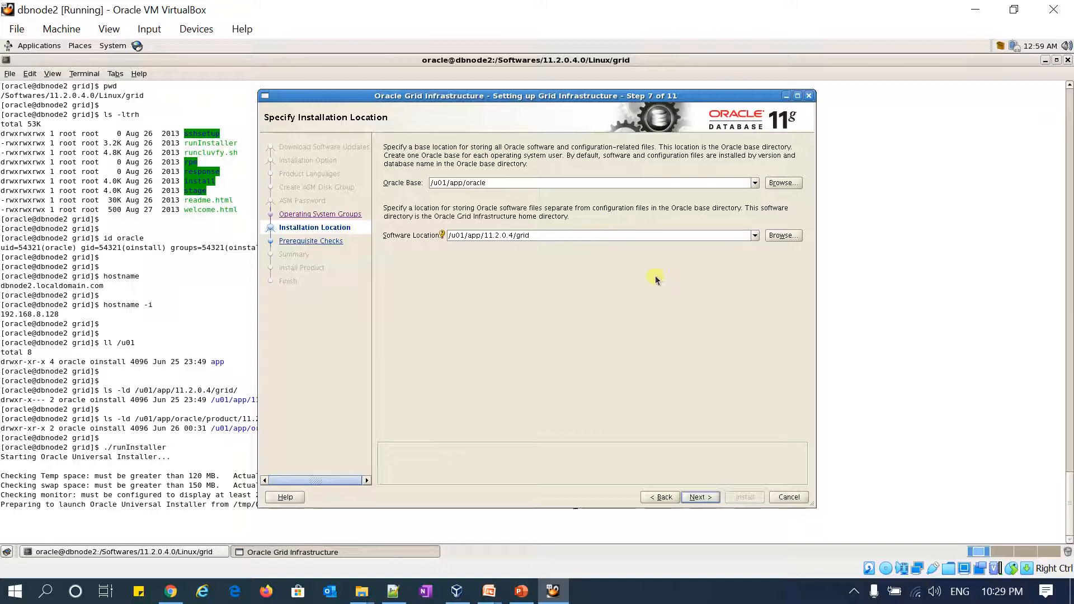
{"action": "left_click", "coordinate": [698, 497]}
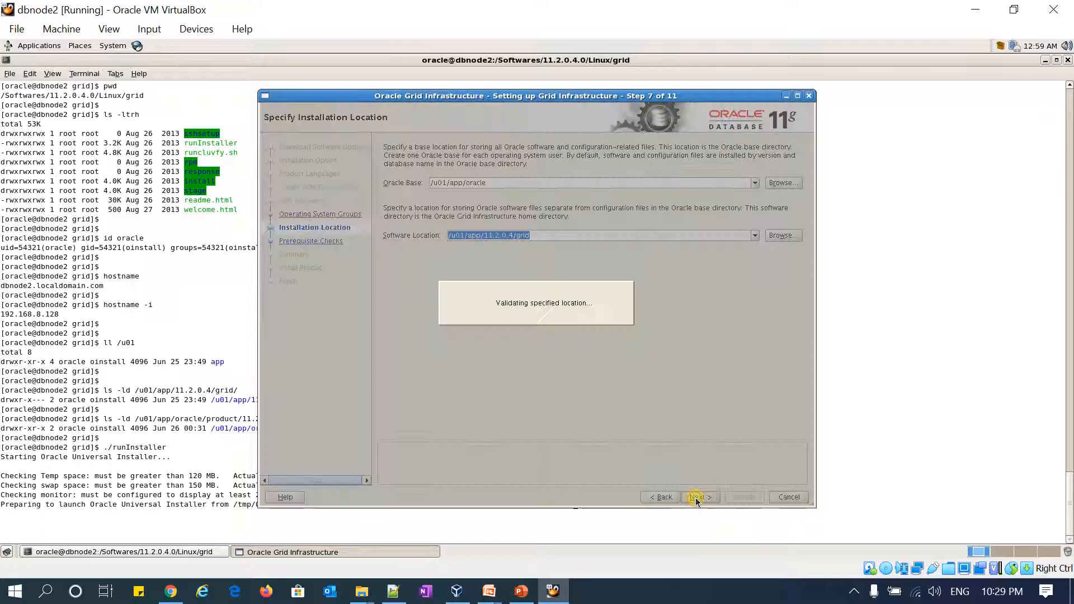
{"action": "left_click", "coordinate": [697, 496]}
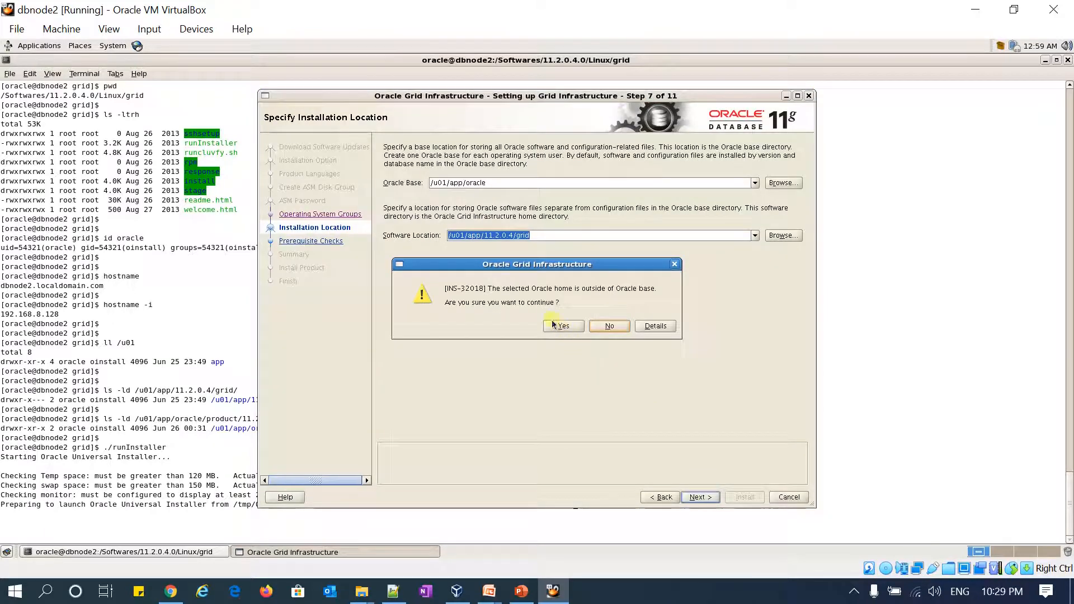
{"action": "left_click", "coordinate": [564, 326]}
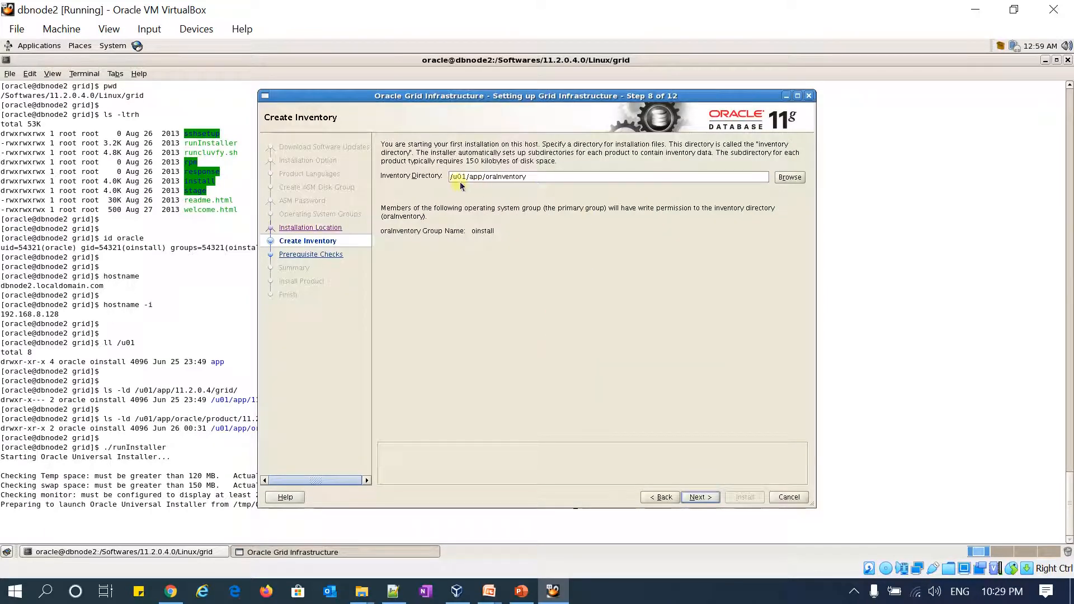
{"action": "mouse_move", "coordinate": [642, 428]}
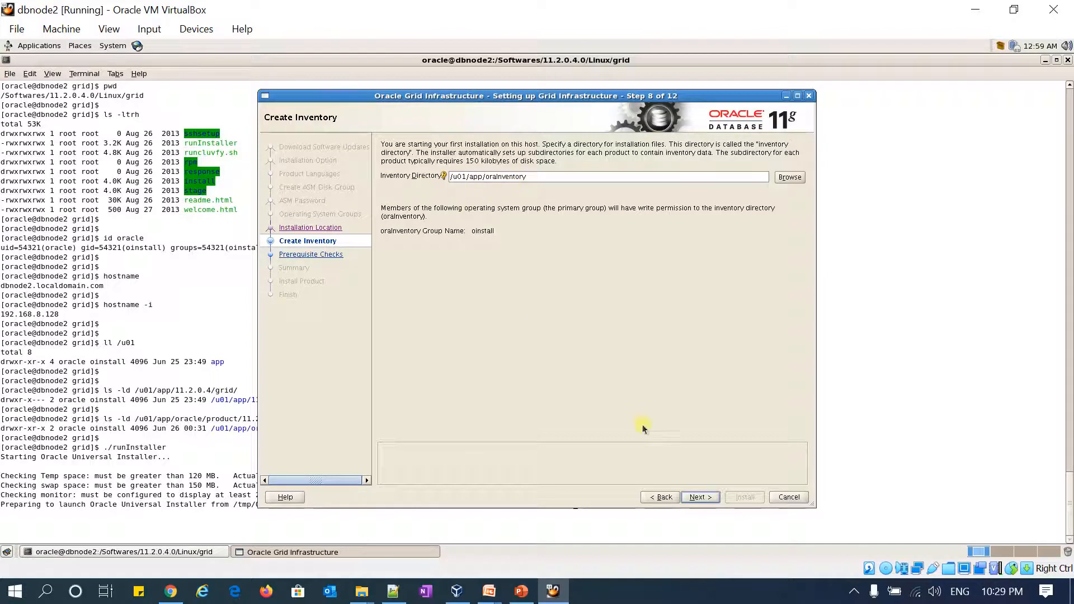
- Keep /u01/app/oraInventory as the inventory directory and run the prerequisite checks
{"action": "left_click", "coordinate": [699, 496]}
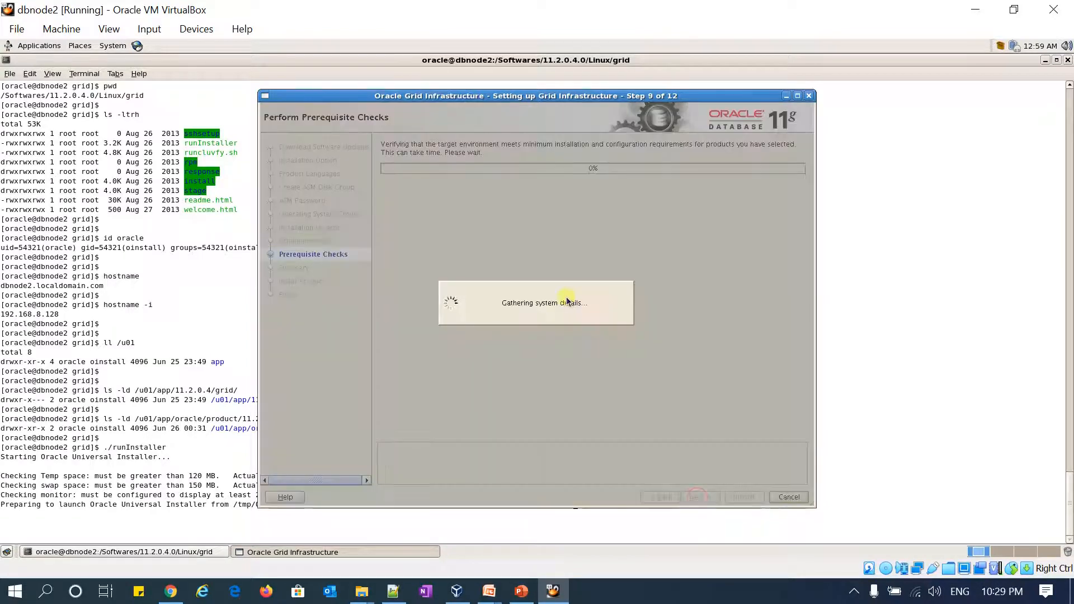
{"action": "mouse_move", "coordinate": [642, 601]}
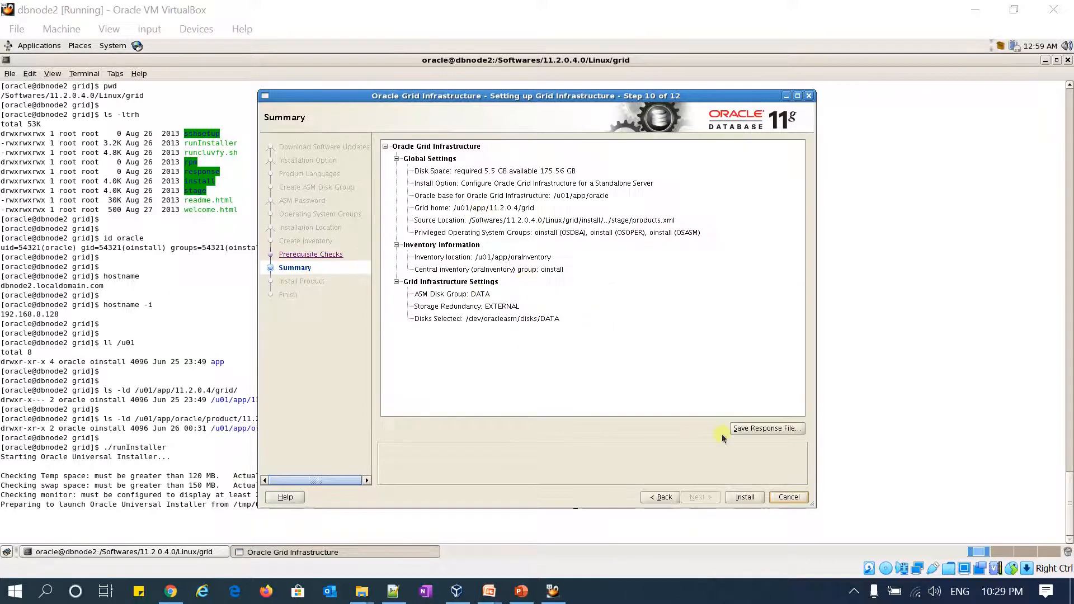
- Start the installation and show the detailed log until the root scripts are requested
{"action": "left_click", "coordinate": [743, 497]}
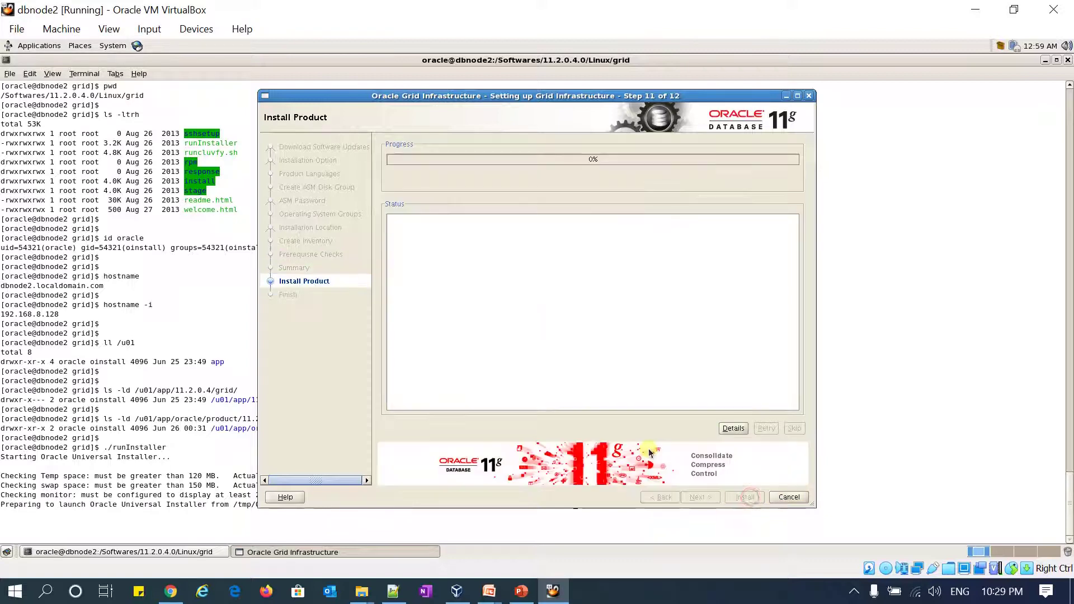
{"action": "left_click", "coordinate": [743, 496]}
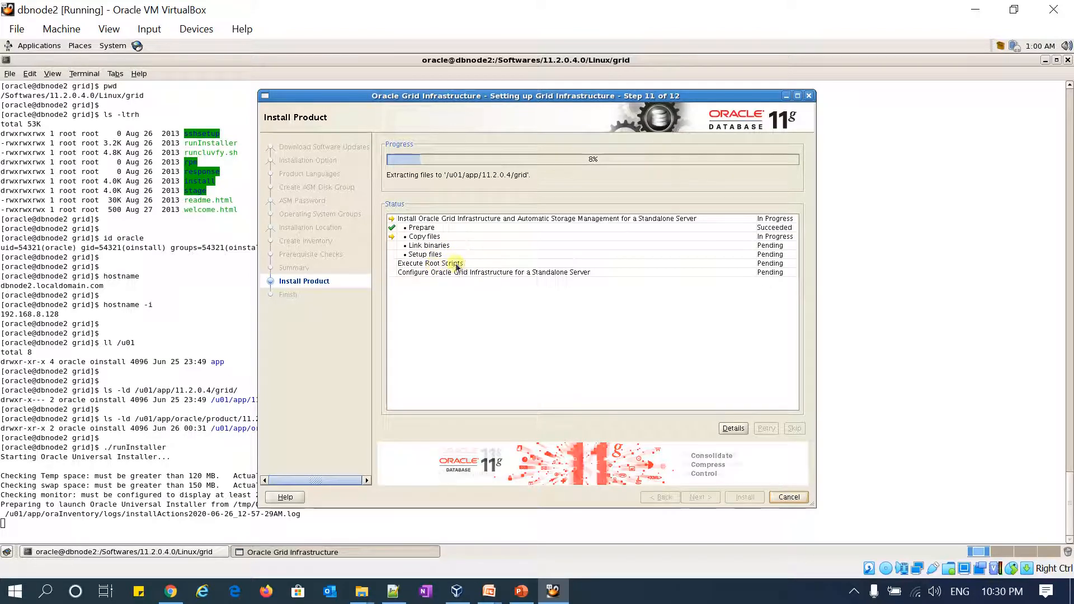
{"action": "mouse_move", "coordinate": [501, 263]}
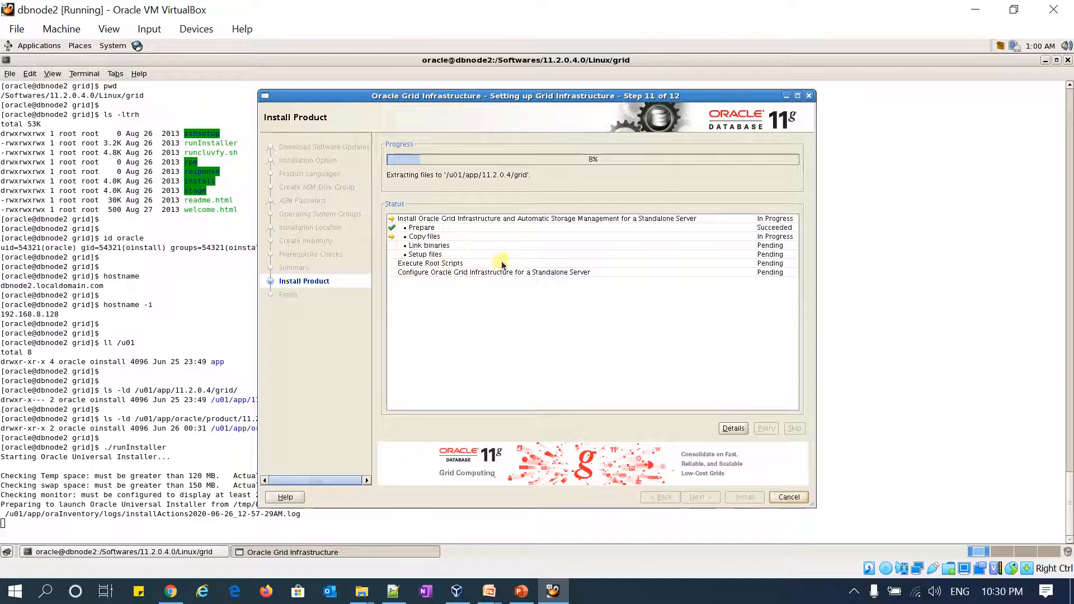
{"action": "mouse_move", "coordinate": [527, 277]}
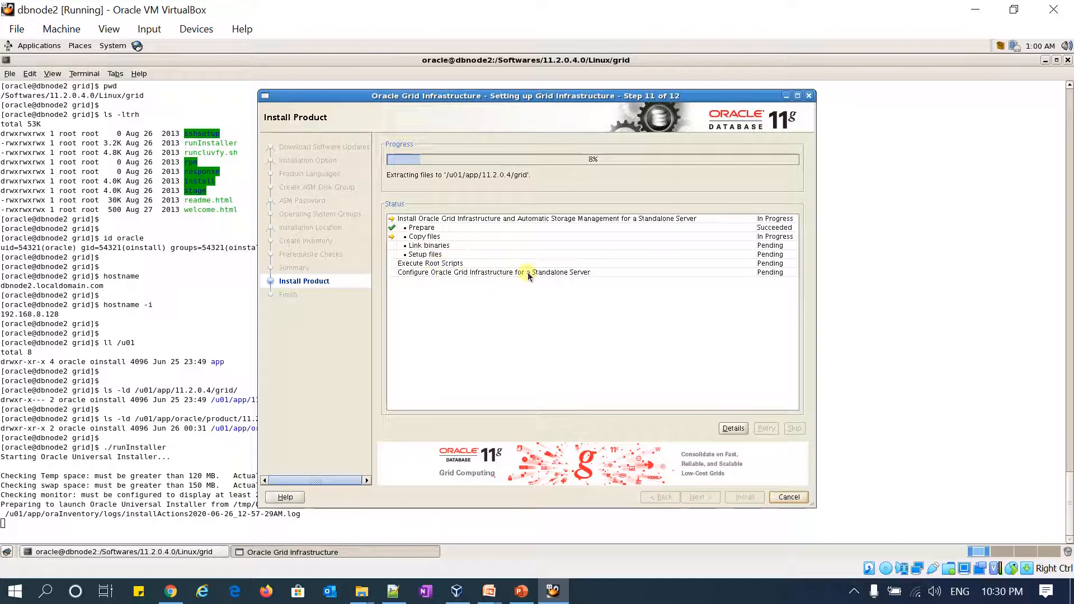
{"action": "mouse_move", "coordinate": [548, 293]}
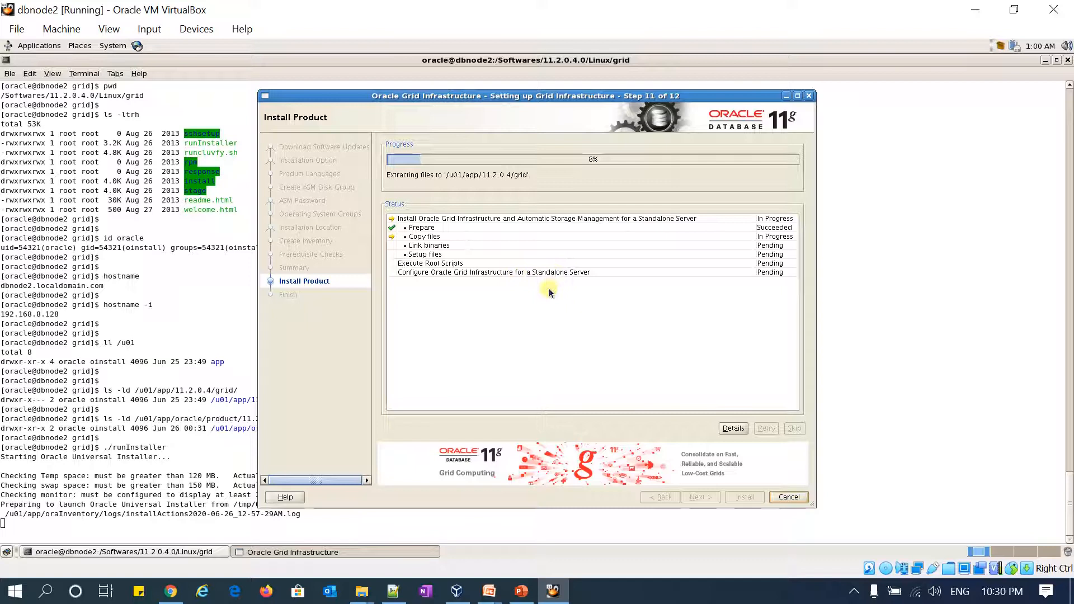
{"action": "mouse_move", "coordinate": [749, 438]}
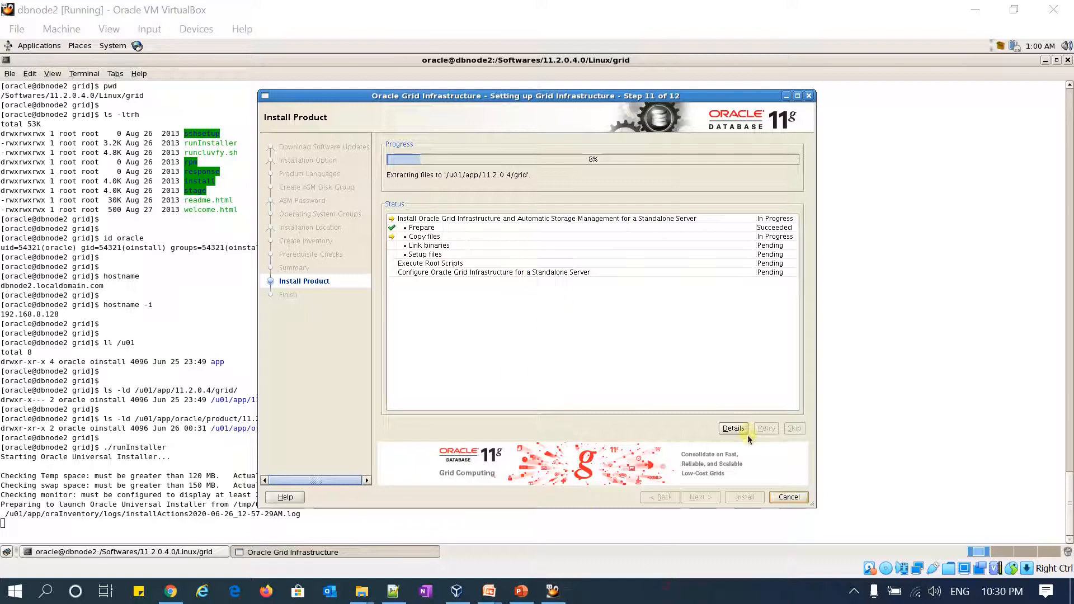
{"action": "left_click", "coordinate": [732, 428]}
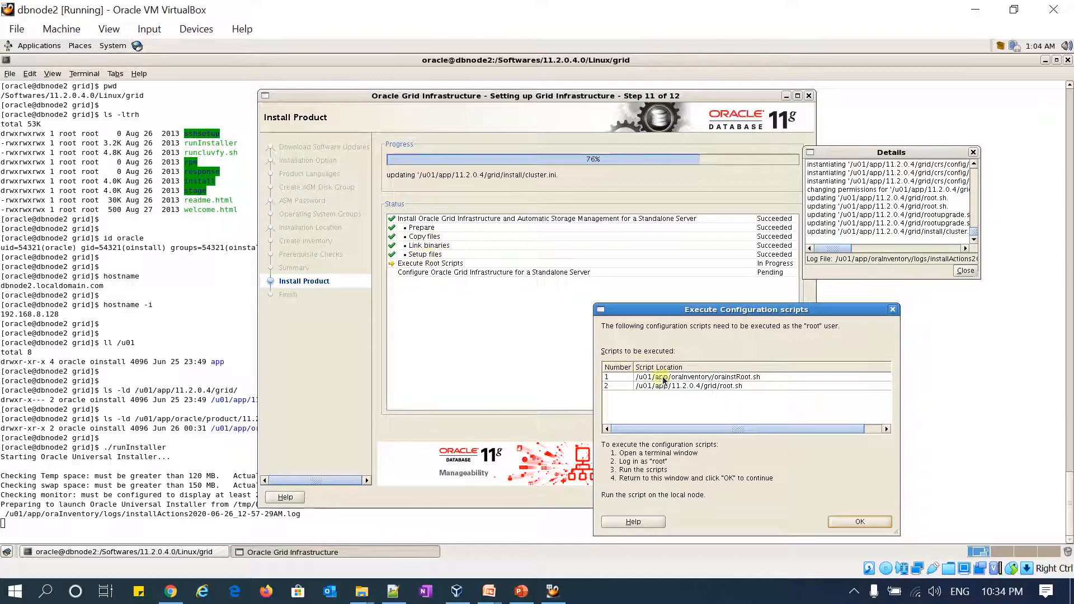
- Open a new root terminal tab and run /u01/app/oraInventory/orainstRoot.sh
{"action": "left_click", "coordinate": [676, 376]}
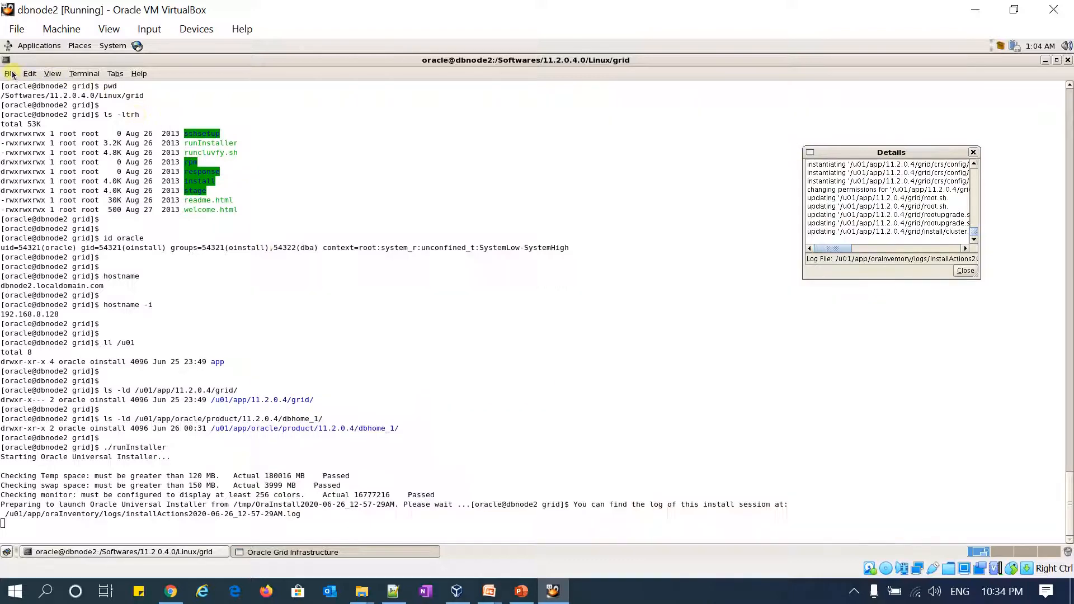
{"action": "left_click", "coordinate": [9, 73]}
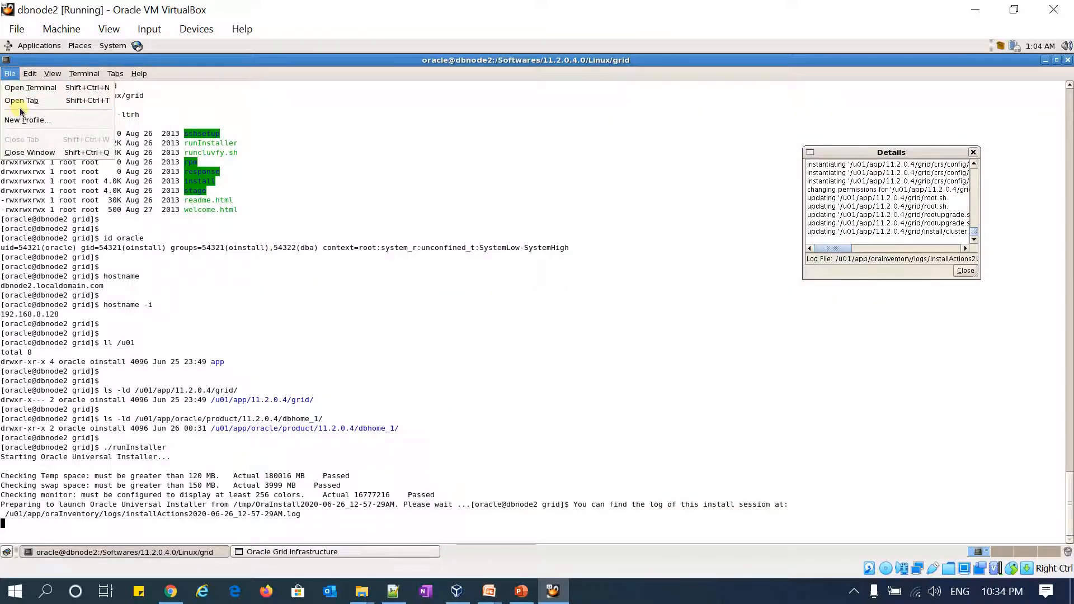
{"action": "left_click", "coordinate": [24, 101]}
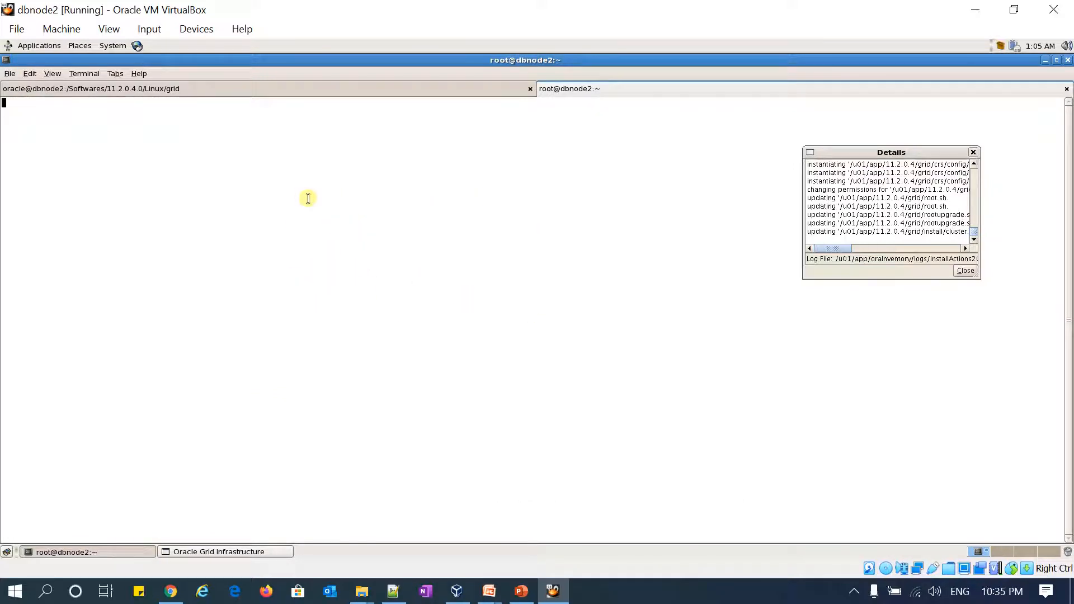
{"action": "key", "text": "Return"}
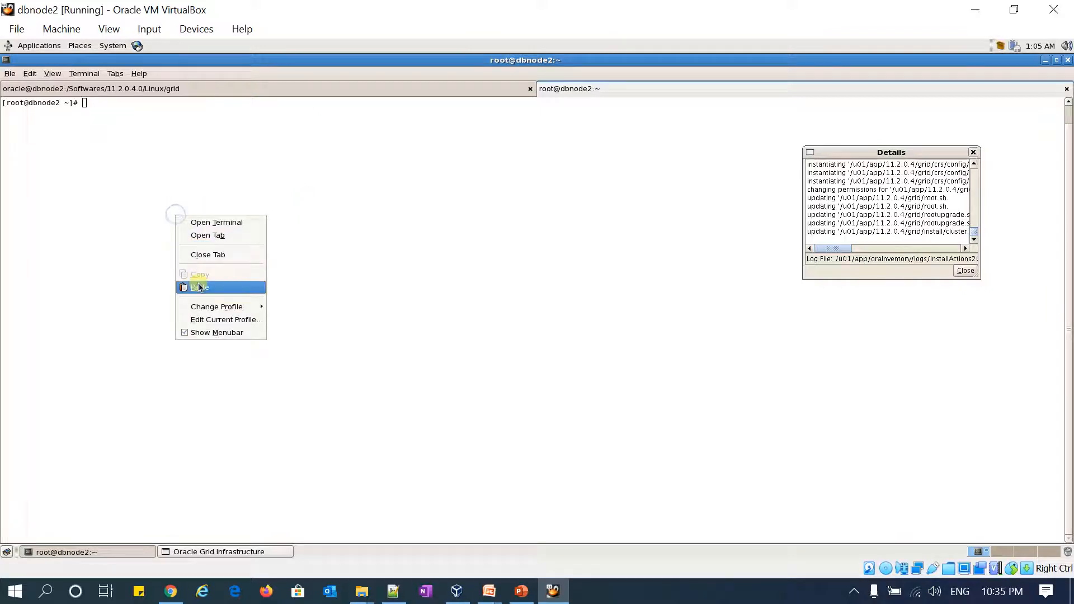
{"action": "left_click", "coordinate": [200, 287]}
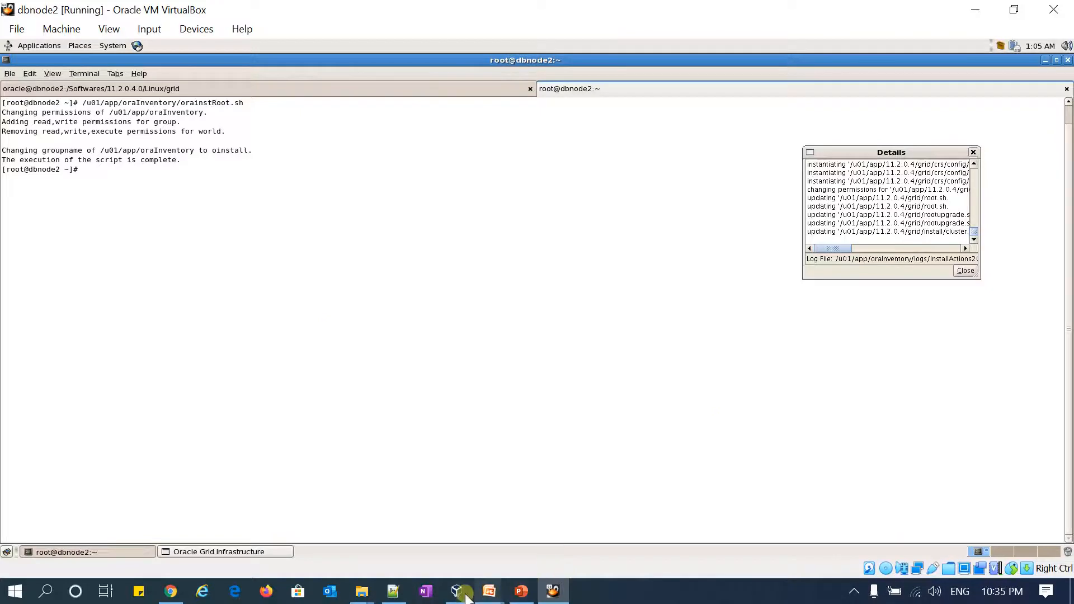
- Run /u01/app/11.2.0.4/grid/root.sh, accepting the default local bin directory
{"action": "left_click", "coordinate": [218, 551]}
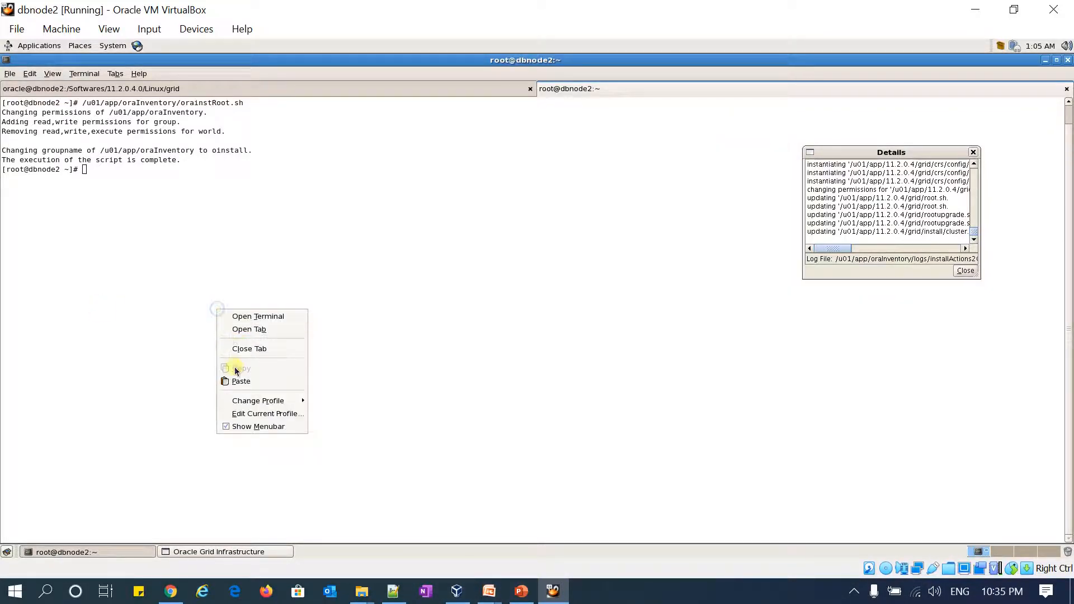
{"action": "left_click", "coordinate": [241, 380]}
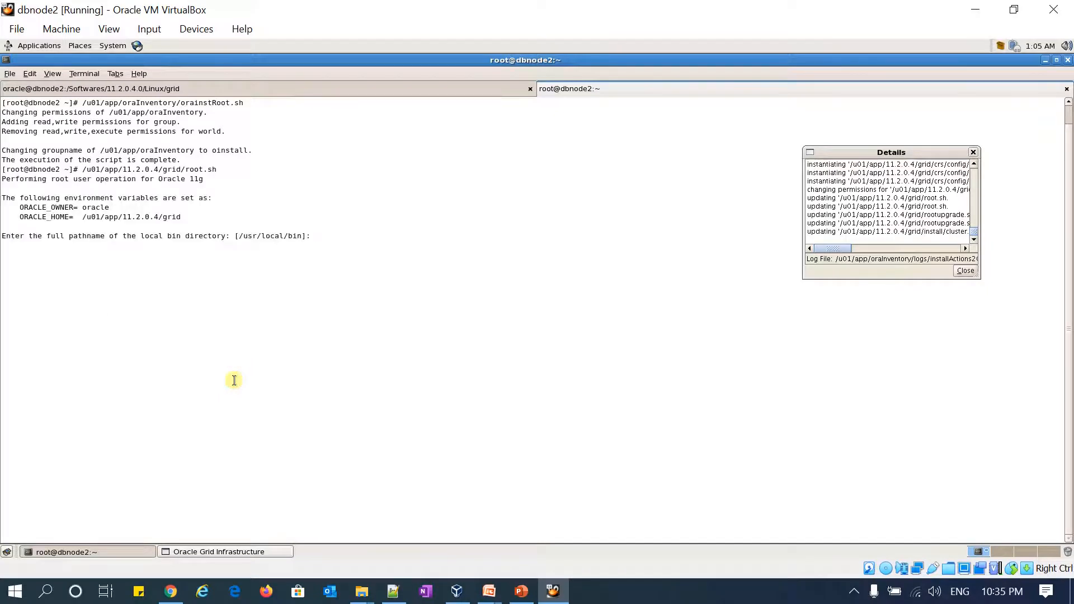
{"action": "key", "text": "Return"}
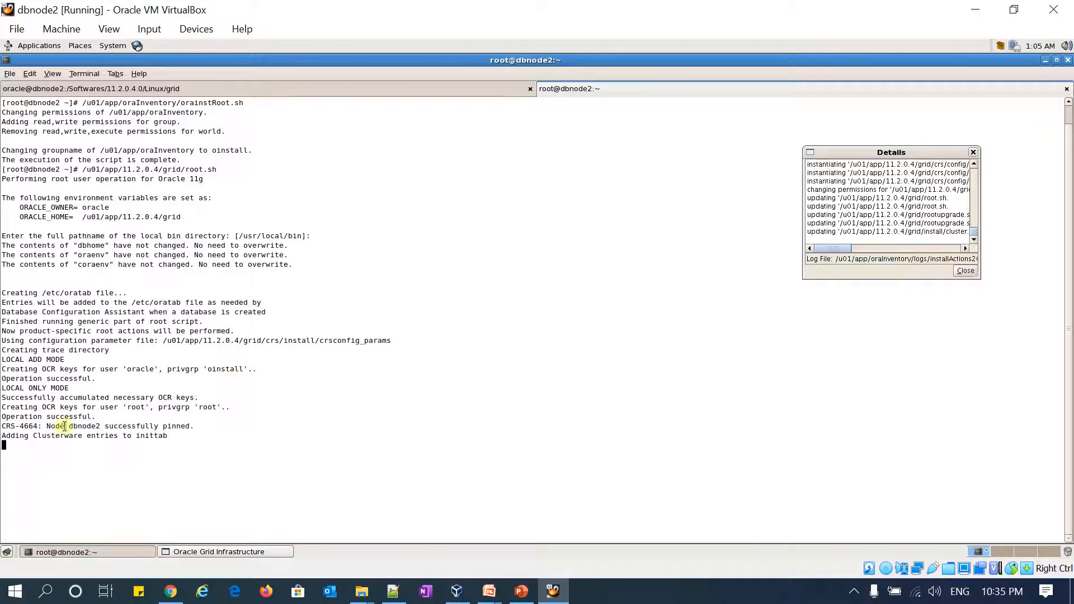
{"action": "mouse_move", "coordinate": [35, 438]}
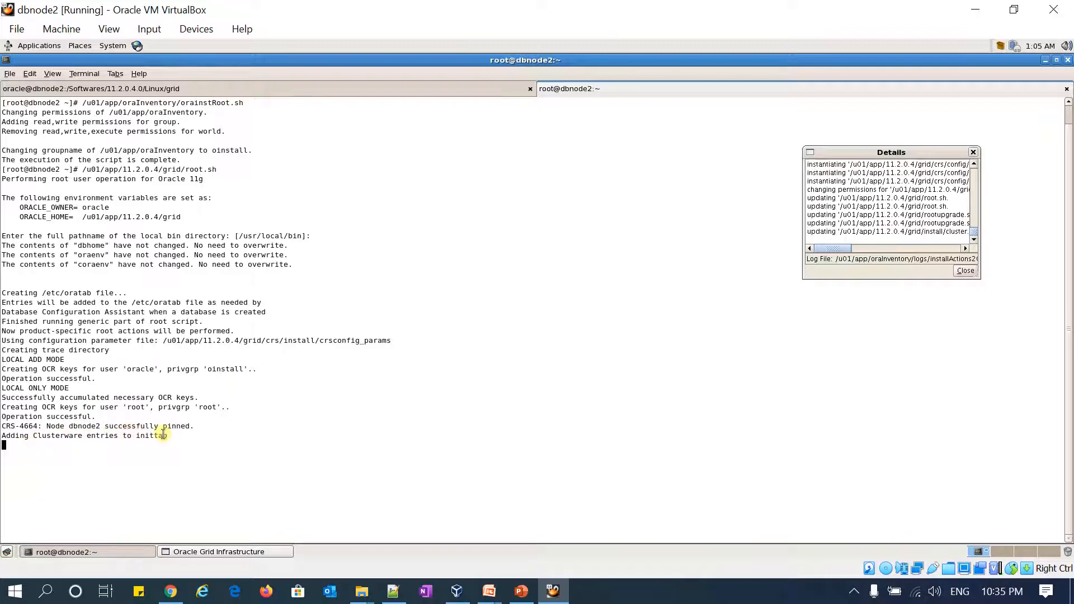
{"action": "mouse_move", "coordinate": [295, 481]}
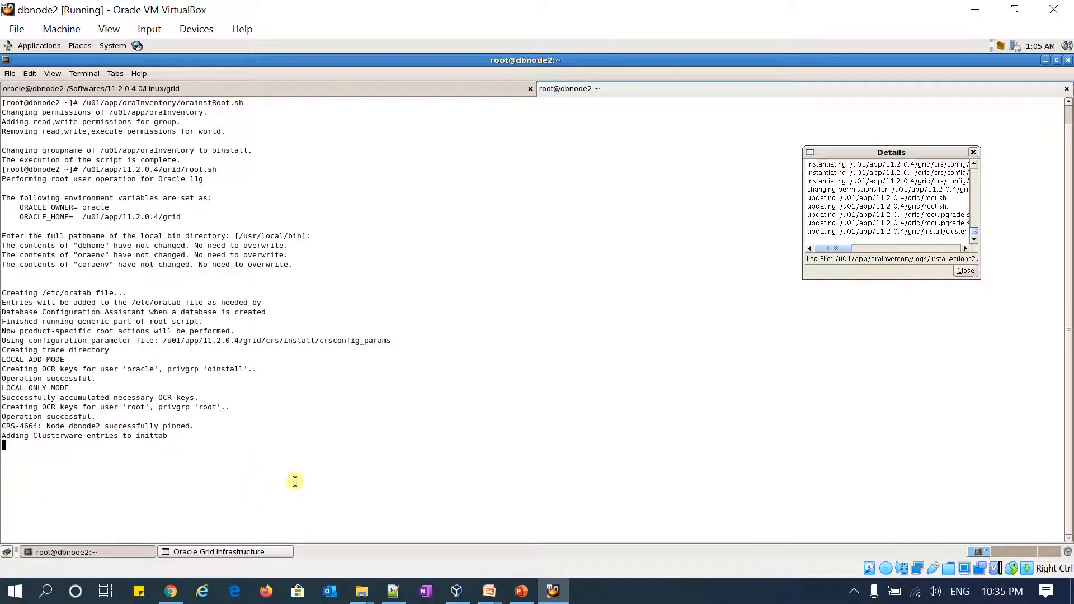
{"action": "mouse_move", "coordinate": [454, 459]}
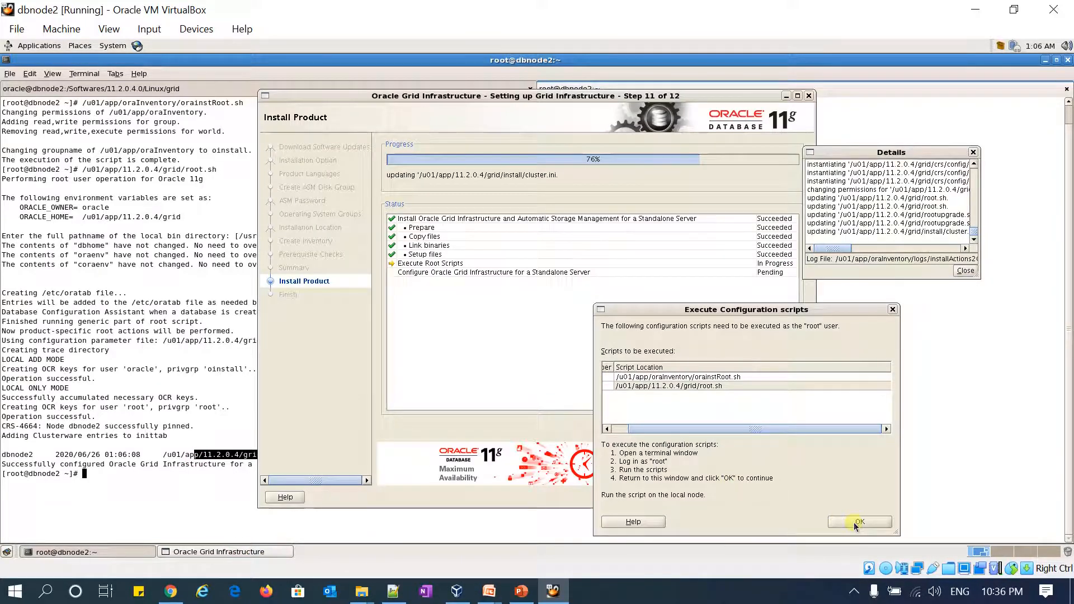
- Confirm the root scripts were run and bring the installer back to watch ASMCA progress
{"action": "left_click", "coordinate": [859, 521]}
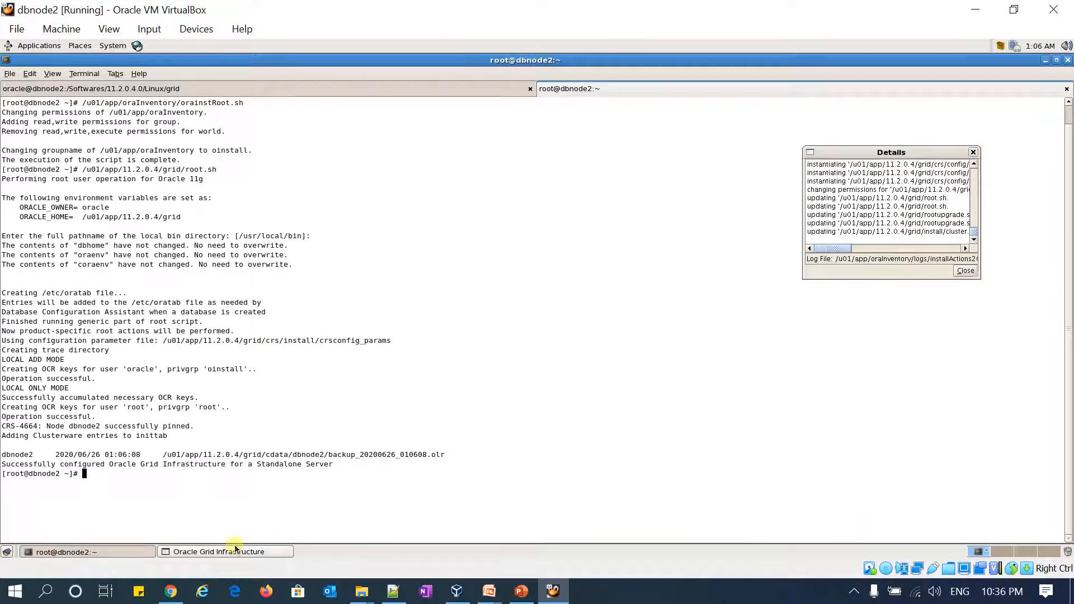
{"action": "left_click", "coordinate": [219, 551]}
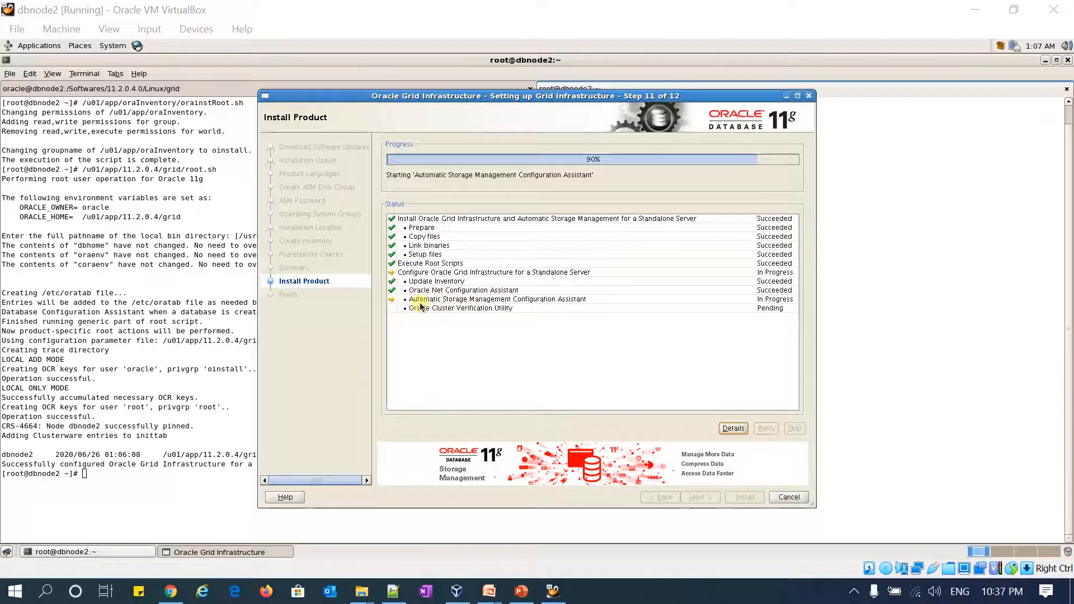
{"action": "mouse_move", "coordinate": [526, 326]}
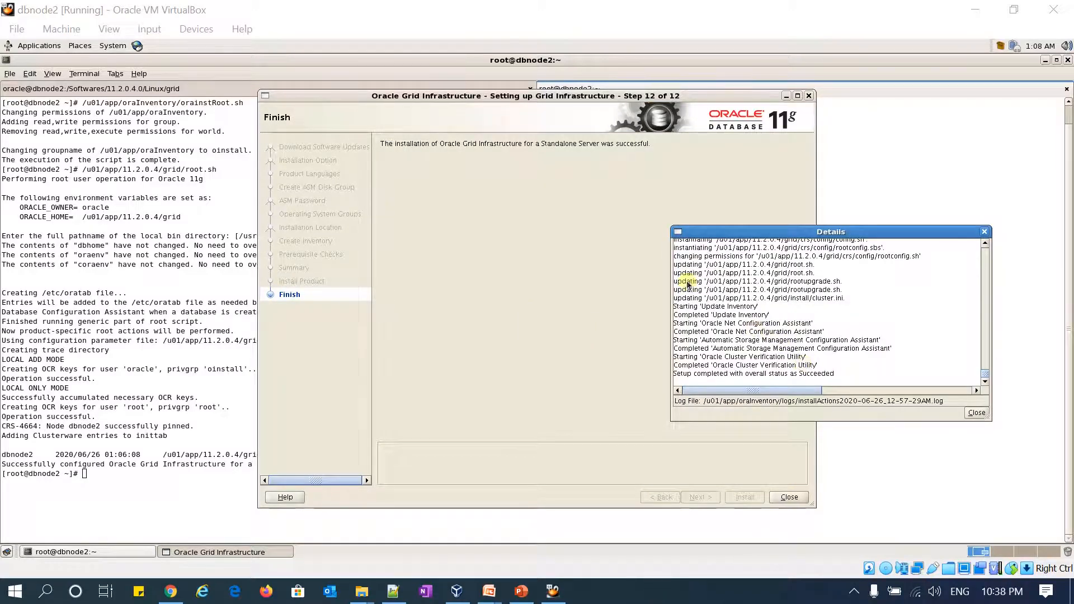
{"action": "mouse_move", "coordinate": [585, 220]}
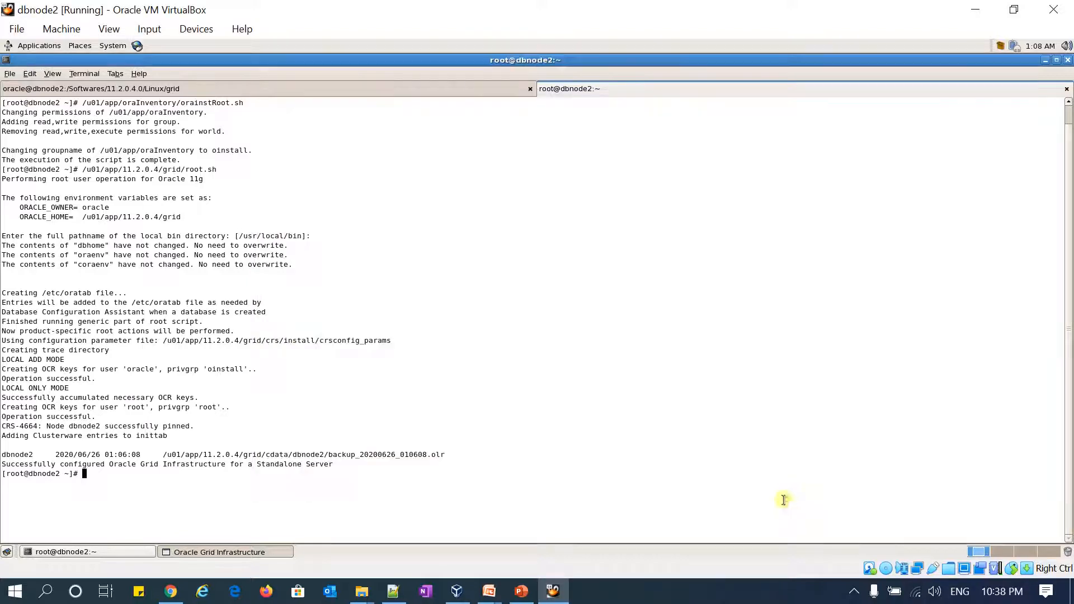
- Check for smon processes with ps -ef|grep smon, switch to oracle, and display /etc/oratab
{"action": "type", "text": "ps -"}
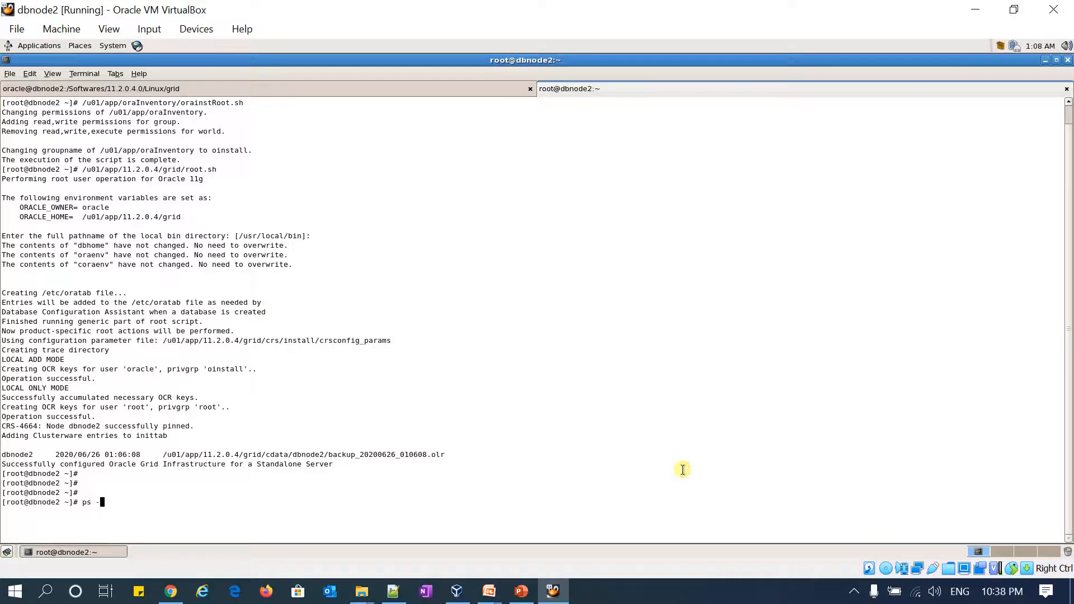
{"action": "type", "text": "ef|grep smon"}
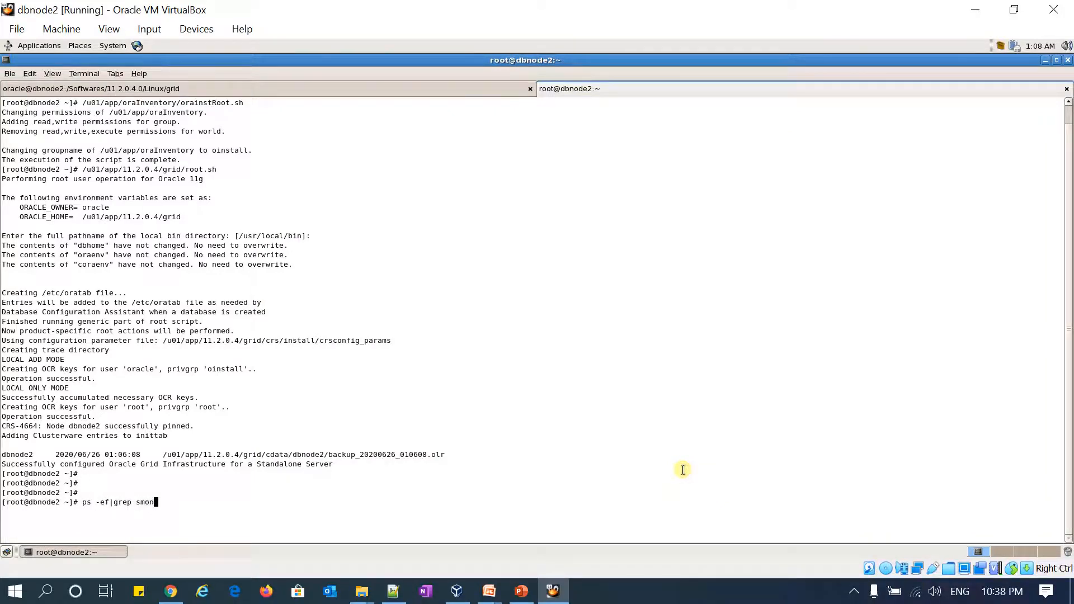
{"action": "key", "text": "Return"}
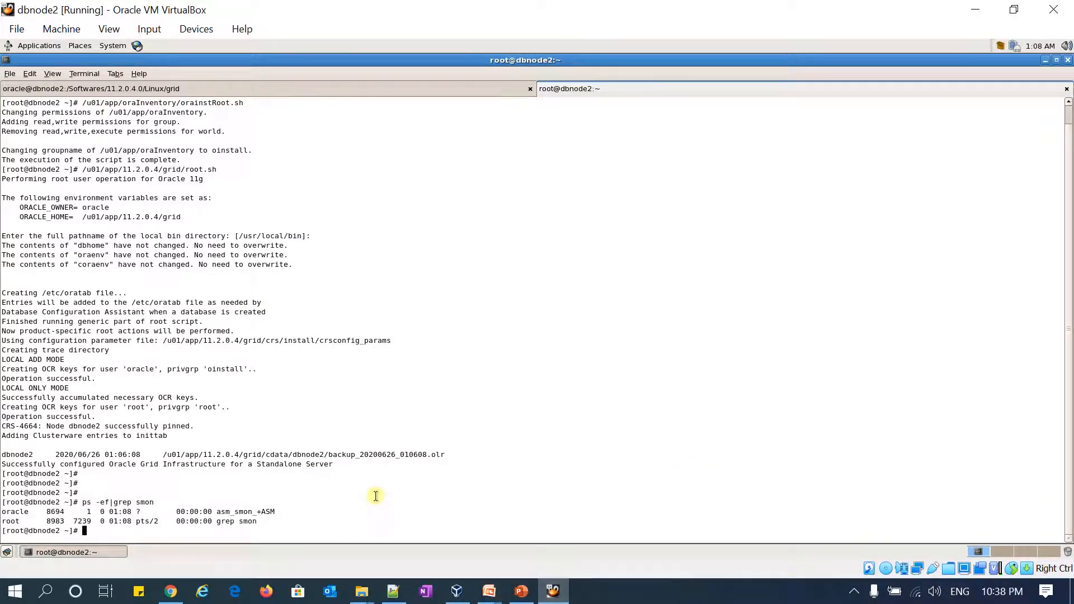
{"action": "type", "text": "su - o"}
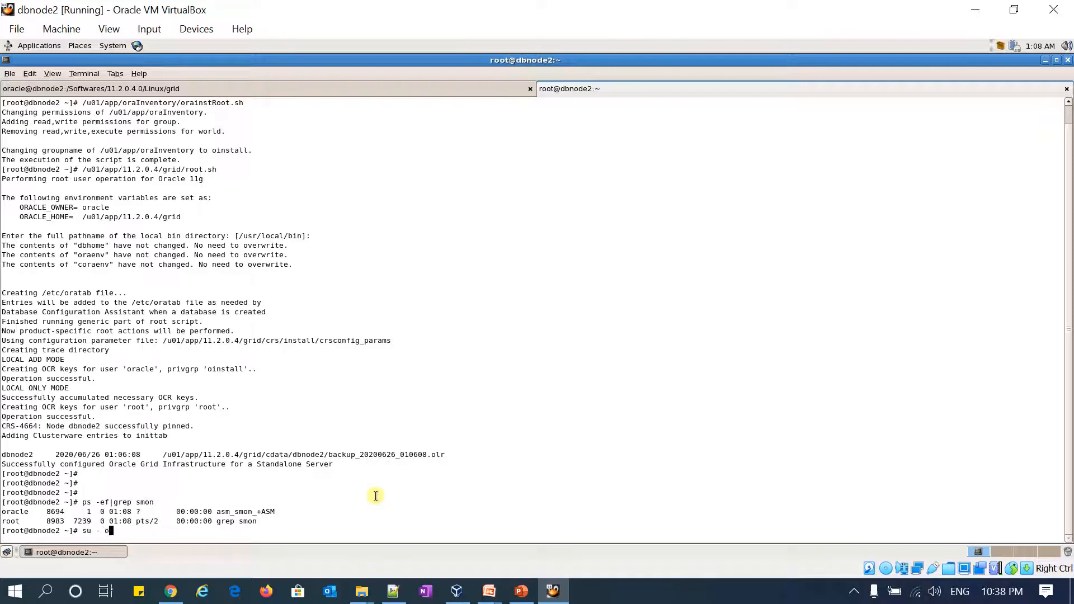
{"action": "key", "text": "Return"}
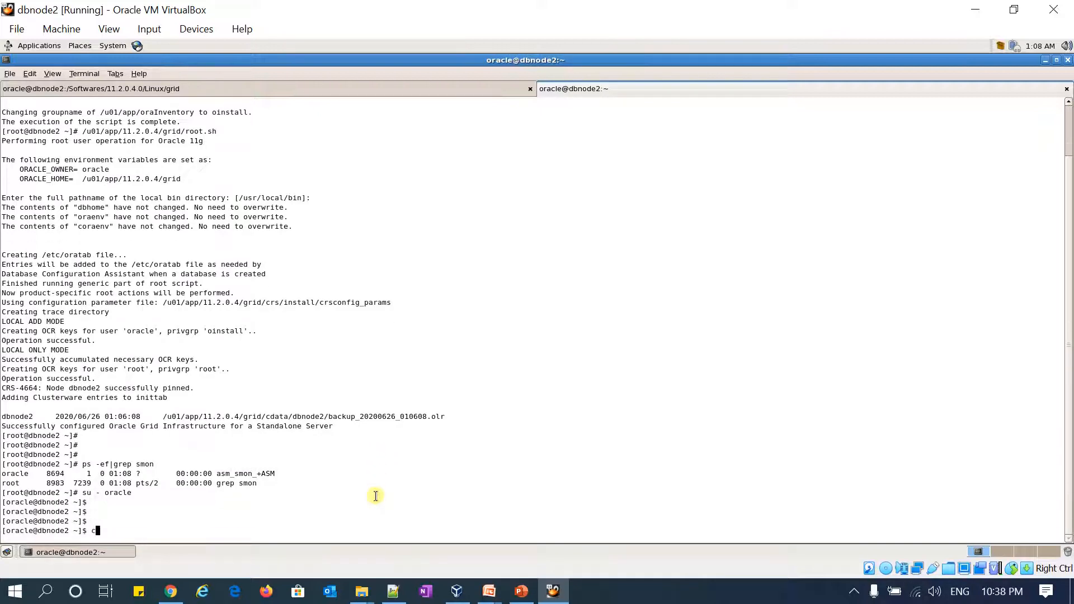
{"action": "type", "text": "at /etc/oratab"}
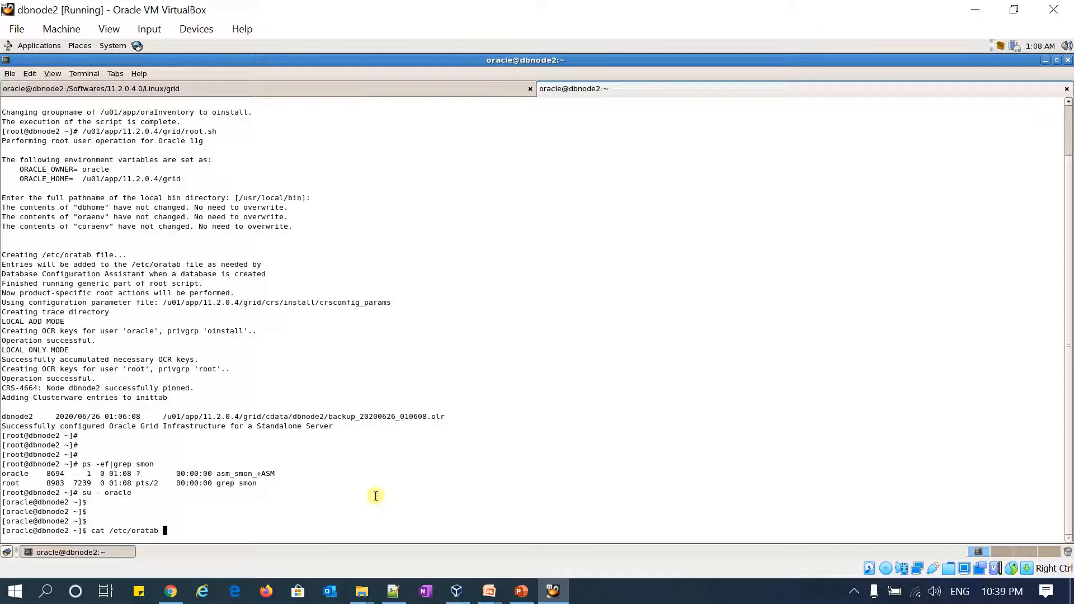
{"action": "key", "text": "Return"}
{"action": "type", "text": ". oraenv"}
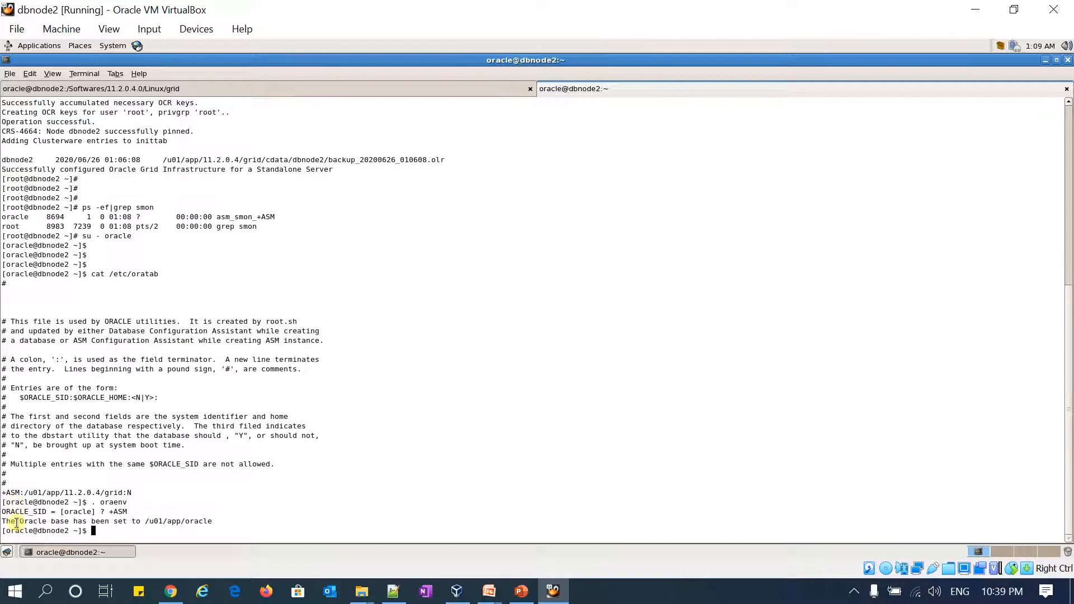
- Connect to +ASM with sqlplus / as sysasm and list resources with crsctl stat res -t
{"action": "type", "text": "sqlplus /"}
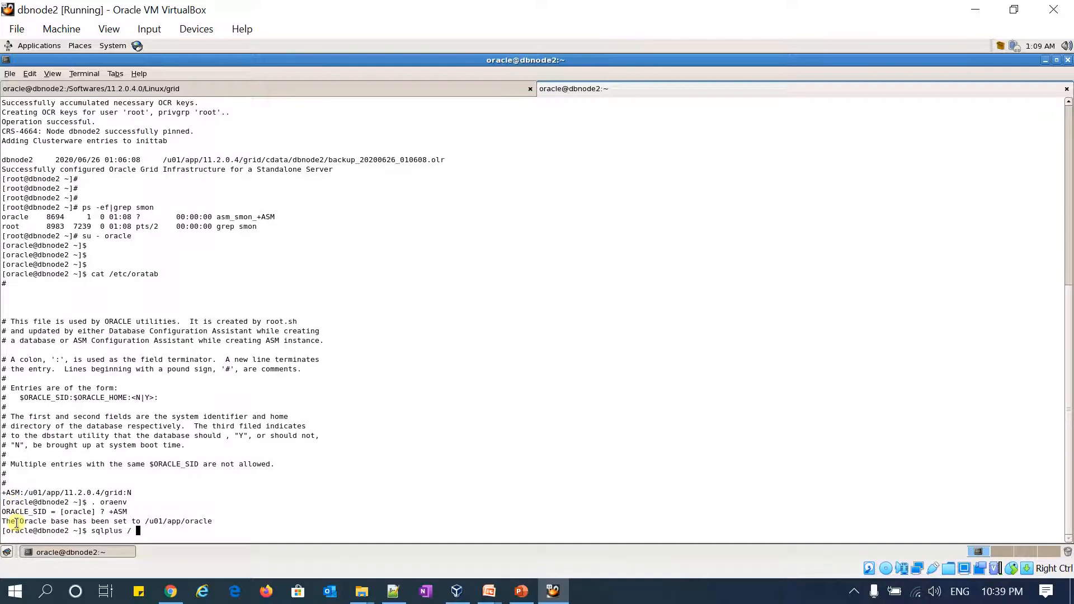
{"action": "type", "text": "as sysasm"}
{"action": "type", "text": "exit"}
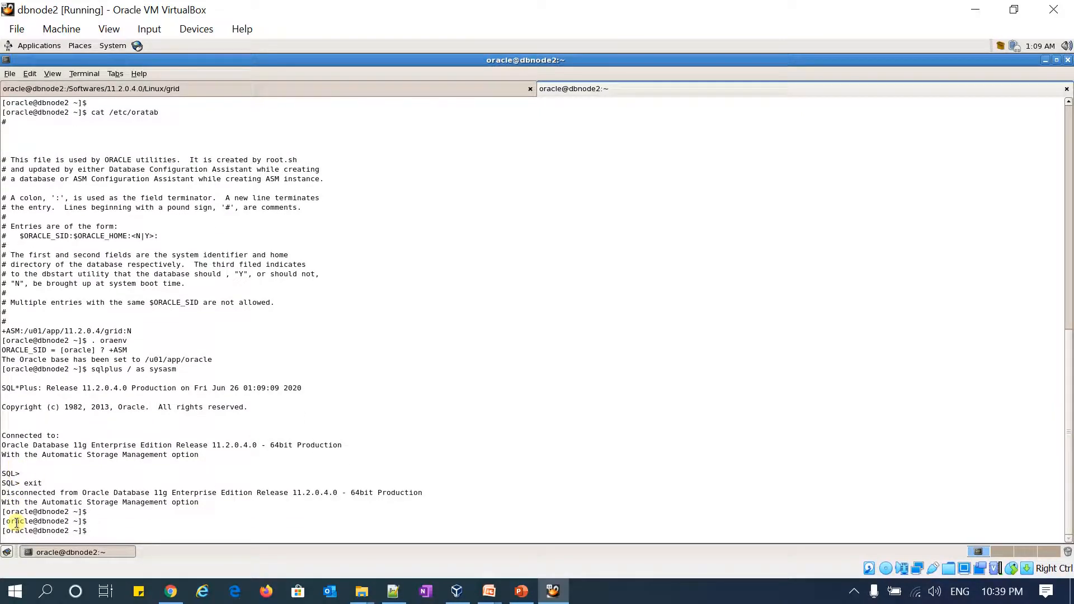
{"action": "type", "text": "crsctl st"}
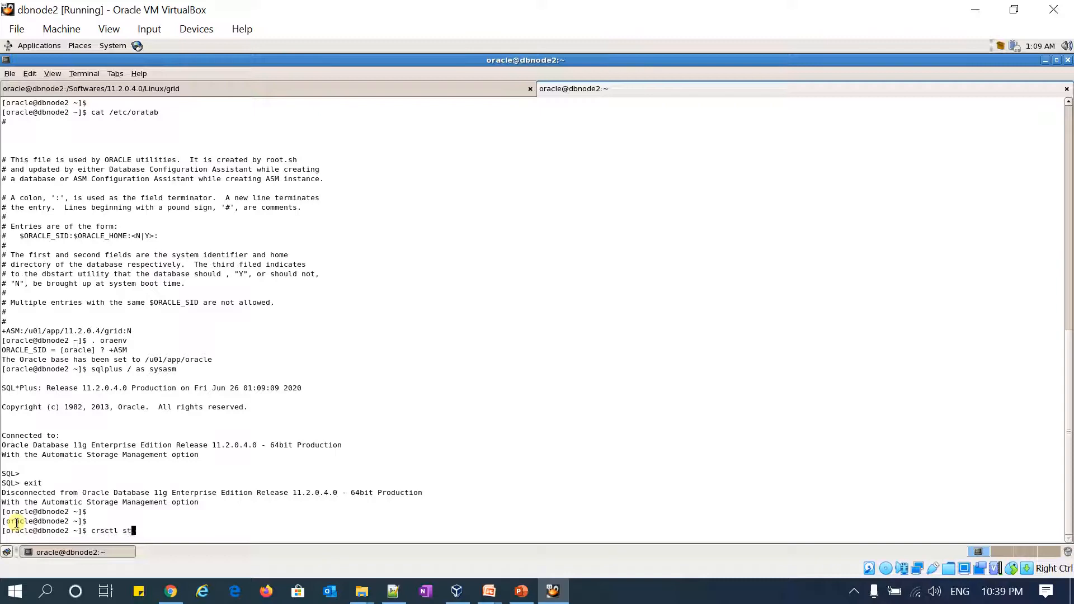
{"action": "type", "text": "at res -t"}
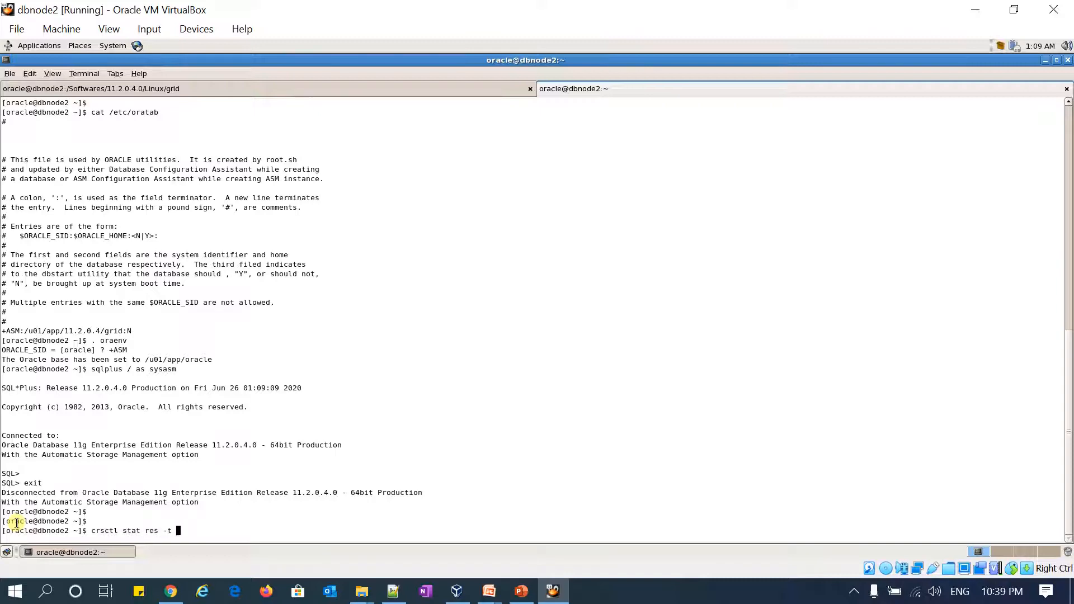
{"action": "key", "text": "Return"}
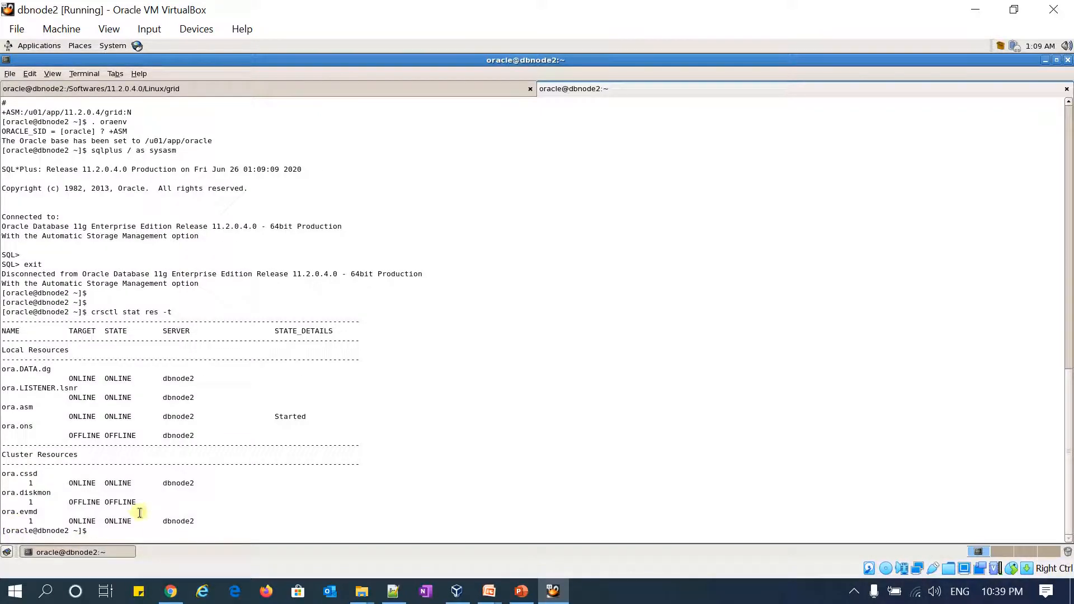
{"action": "mouse_move", "coordinate": [299, 478]}
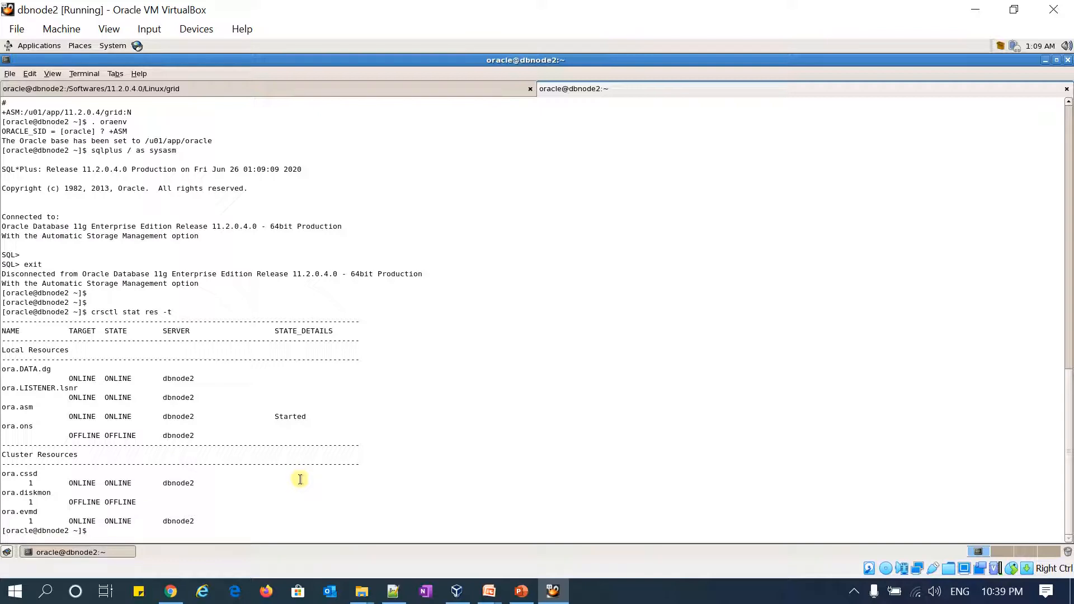